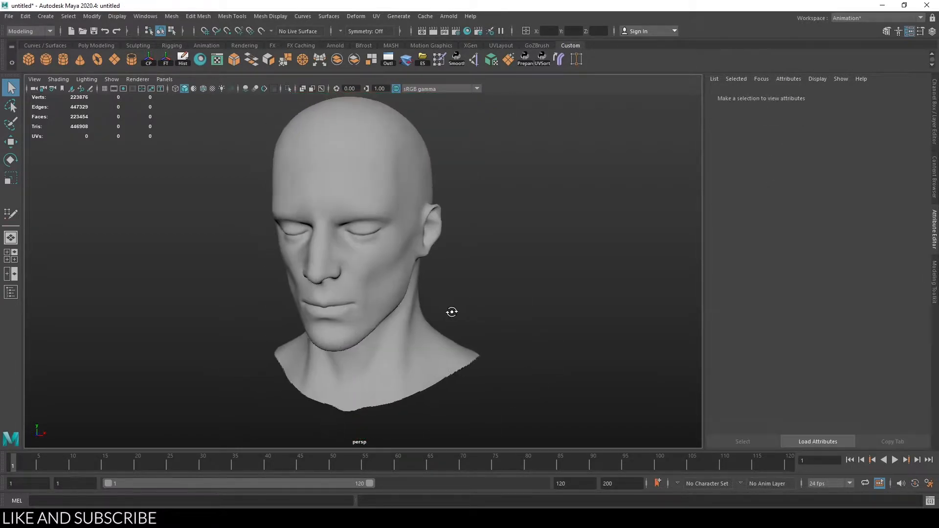
Select the high-poly head, confirm it as the Head object in the Outliner, then close the Outliner
{"action": "left_click", "coordinate": [360, 240]}
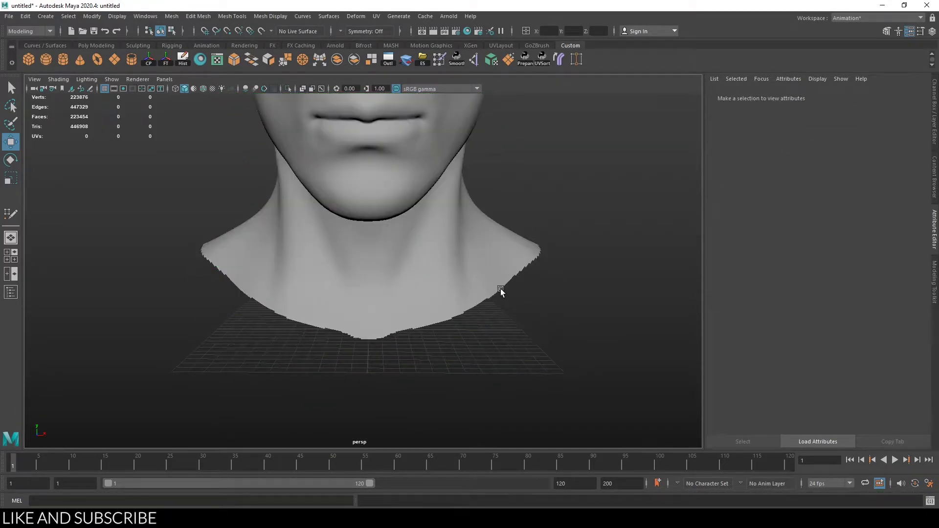
{"action": "left_click", "coordinate": [500, 288]}
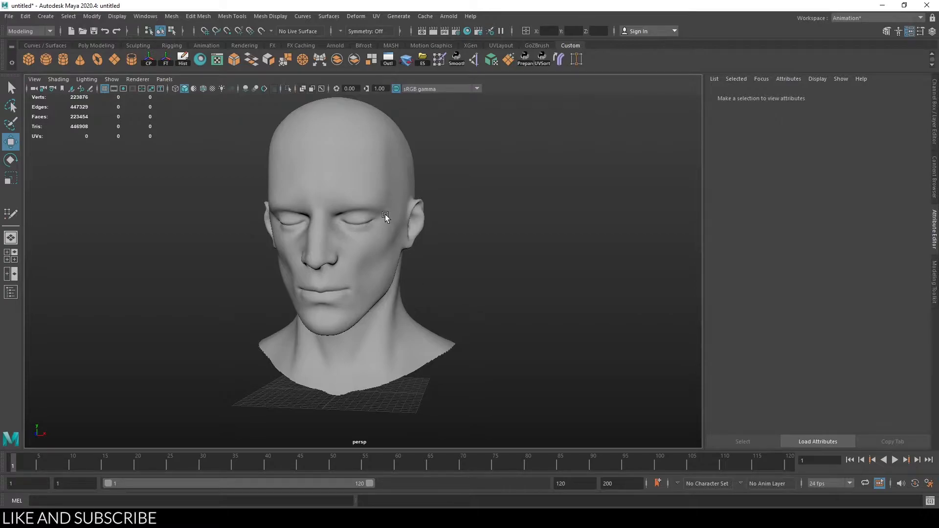
{"action": "left_click", "coordinate": [385, 216]}
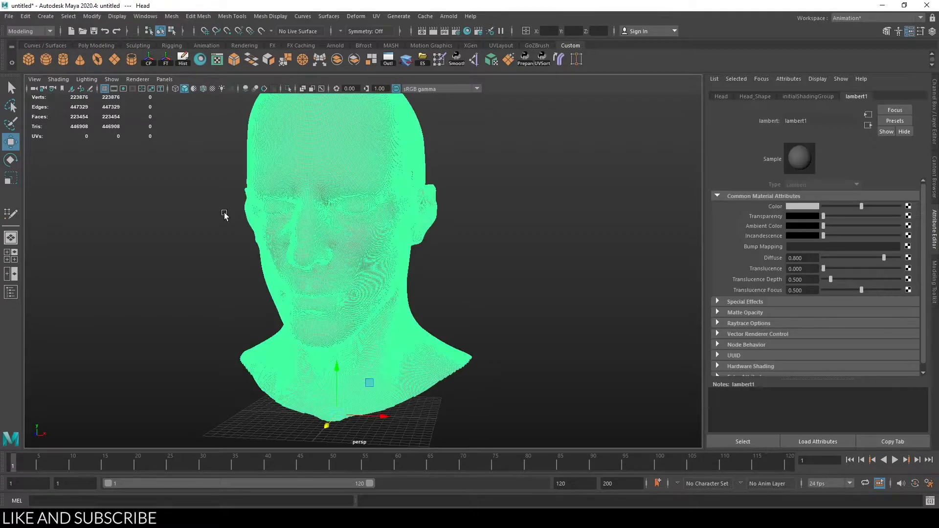
{"action": "mouse_move", "coordinate": [347, 221]}
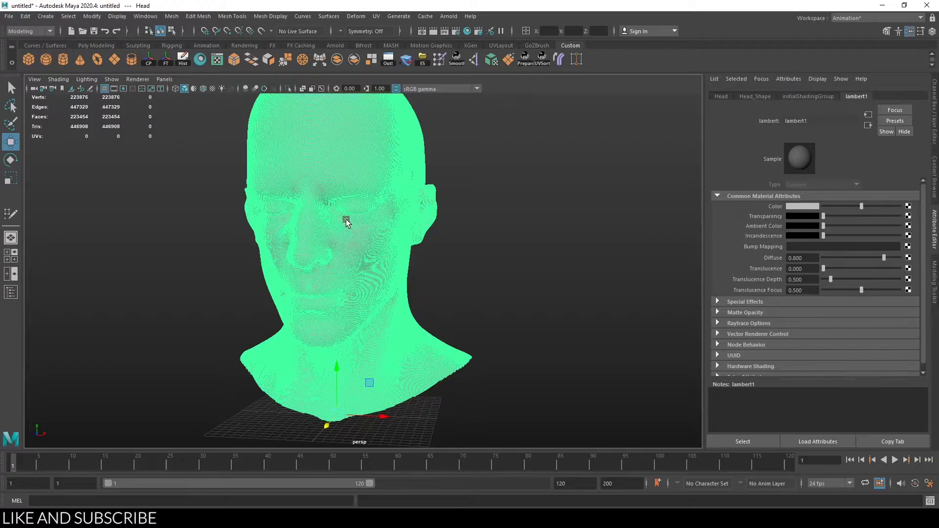
{"action": "mouse_move", "coordinate": [301, 79]}
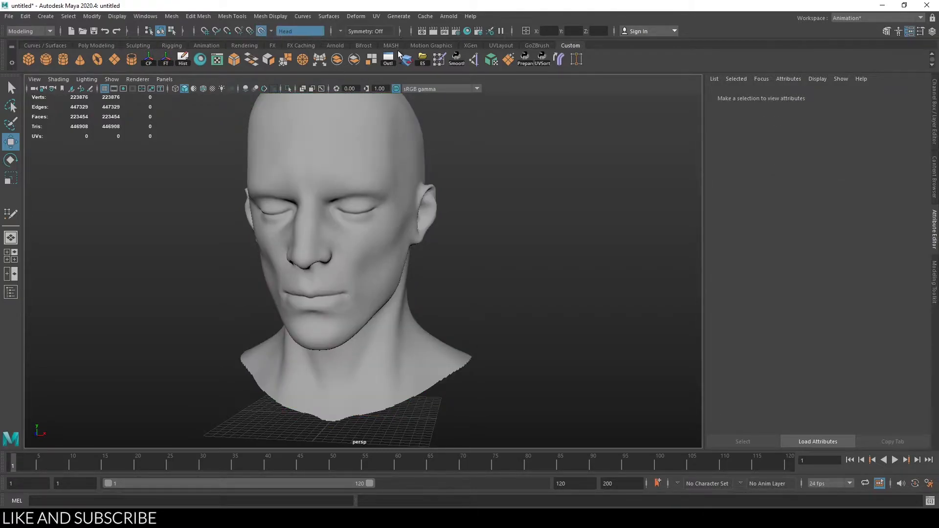
{"action": "left_click", "coordinate": [11, 292]}
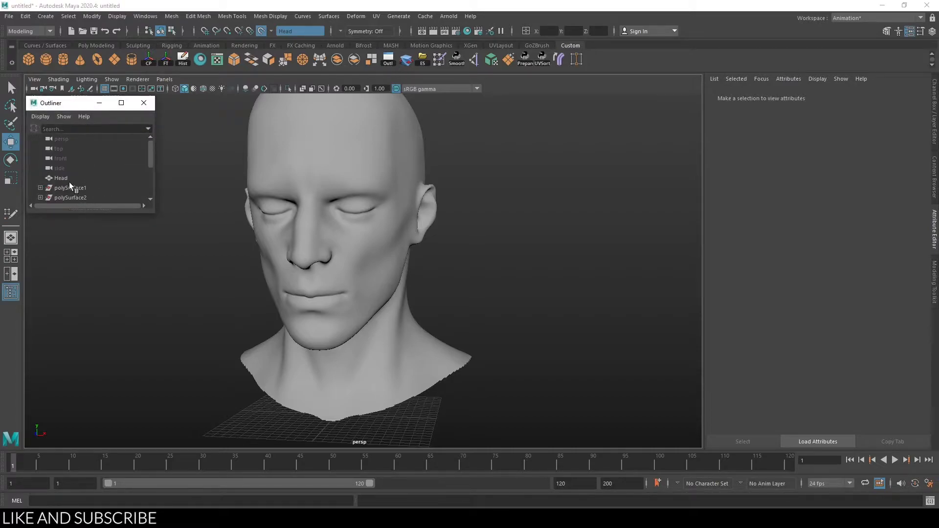
{"action": "left_click", "coordinate": [61, 178]}
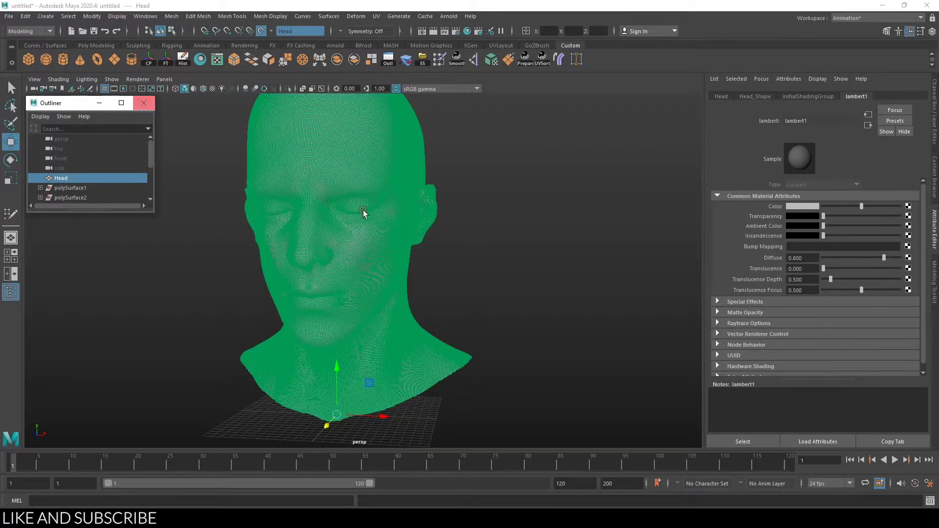
{"action": "left_click", "coordinate": [224, 165]}
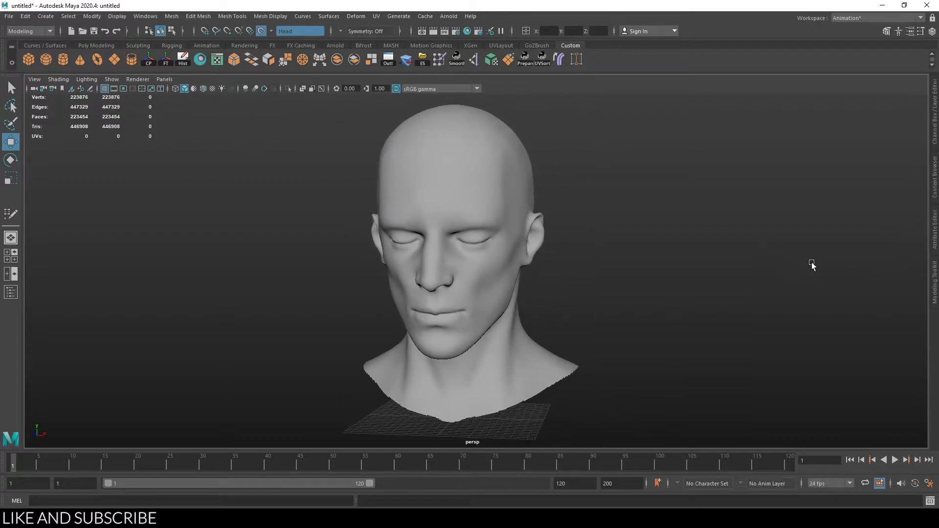
{"action": "mouse_move", "coordinate": [909, 276]}
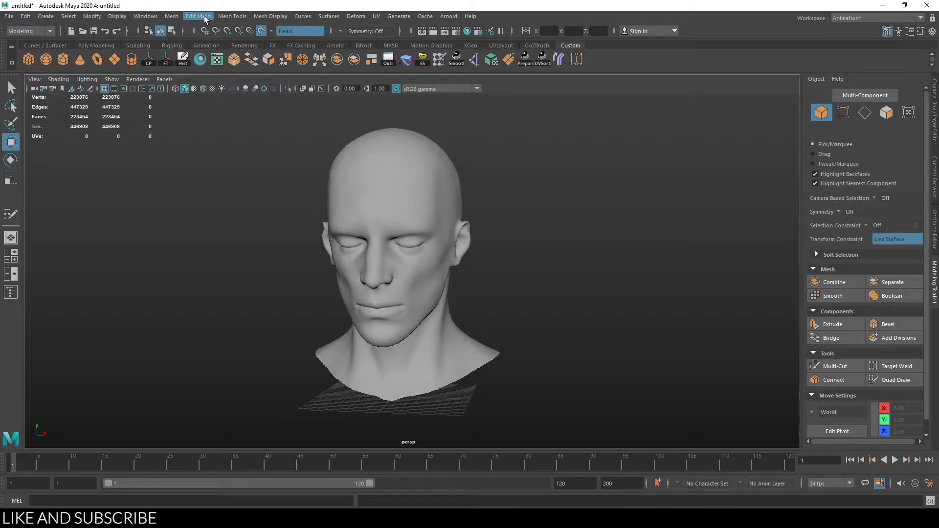
Open the Modeling Toolkit from Mesh Tools and set Symmetry to Object X
{"action": "left_click", "coordinate": [232, 16]}
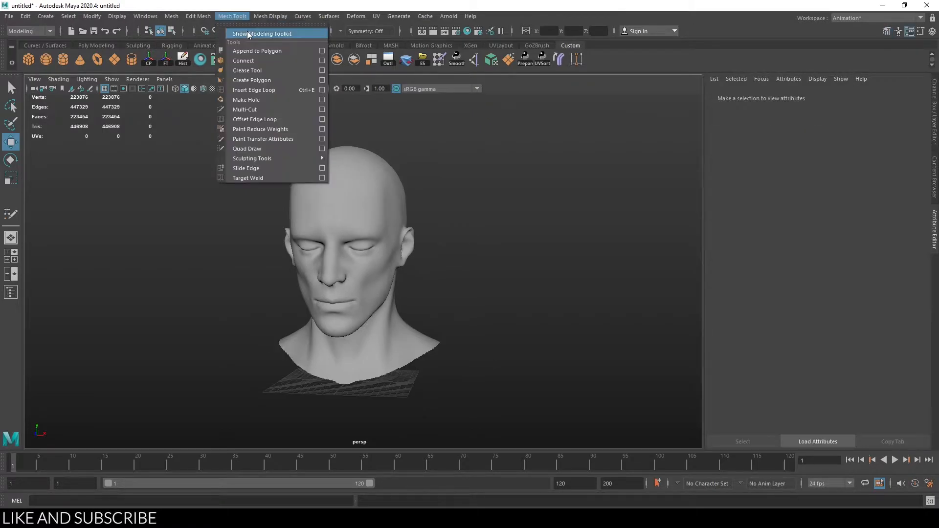
{"action": "left_click", "coordinate": [262, 34]}
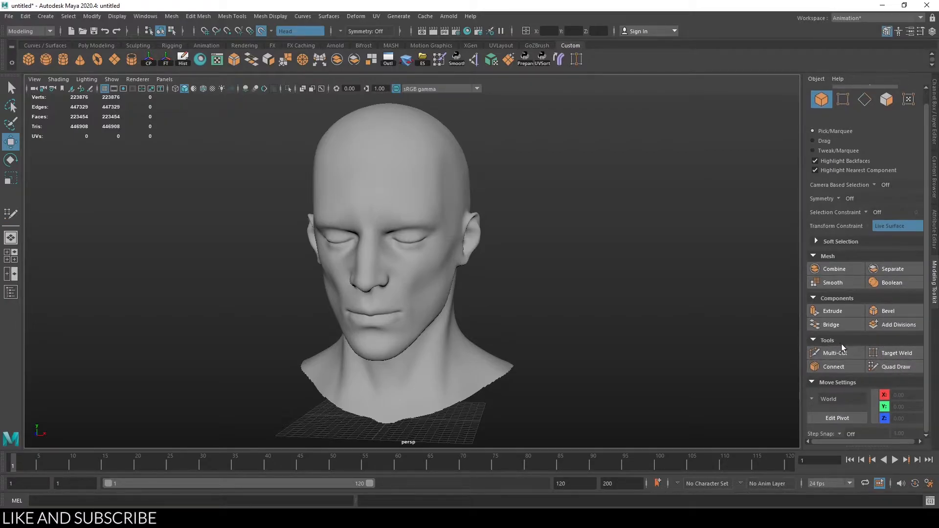
{"action": "left_click", "coordinate": [838, 198]}
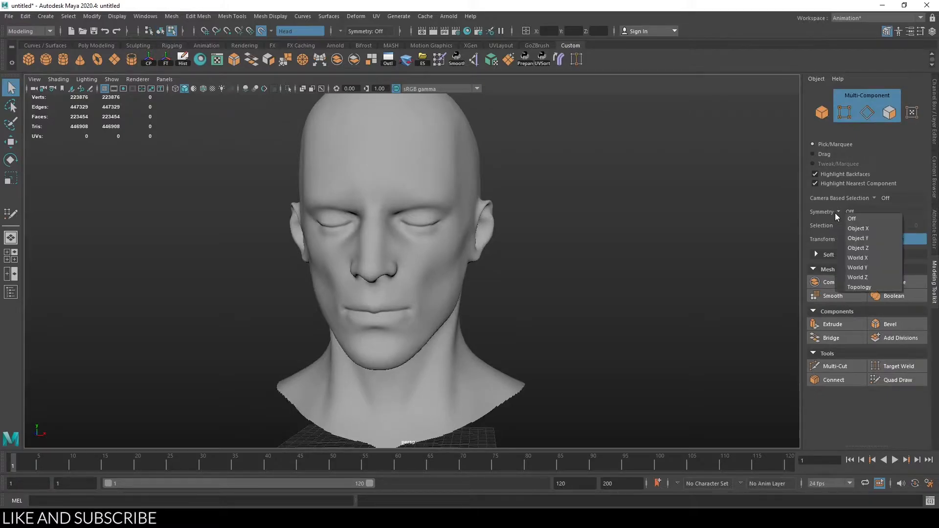
{"action": "mouse_move", "coordinate": [858, 228]}
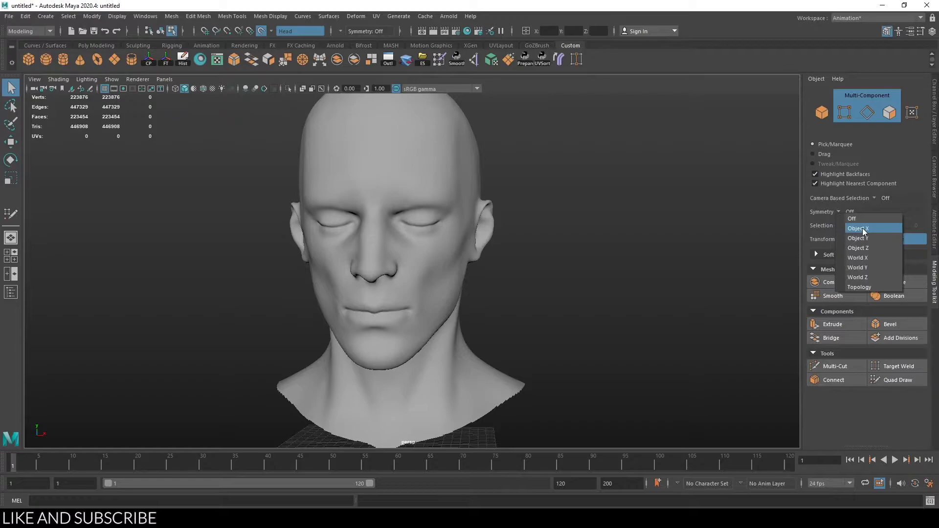
{"action": "left_click", "coordinate": [857, 229]}
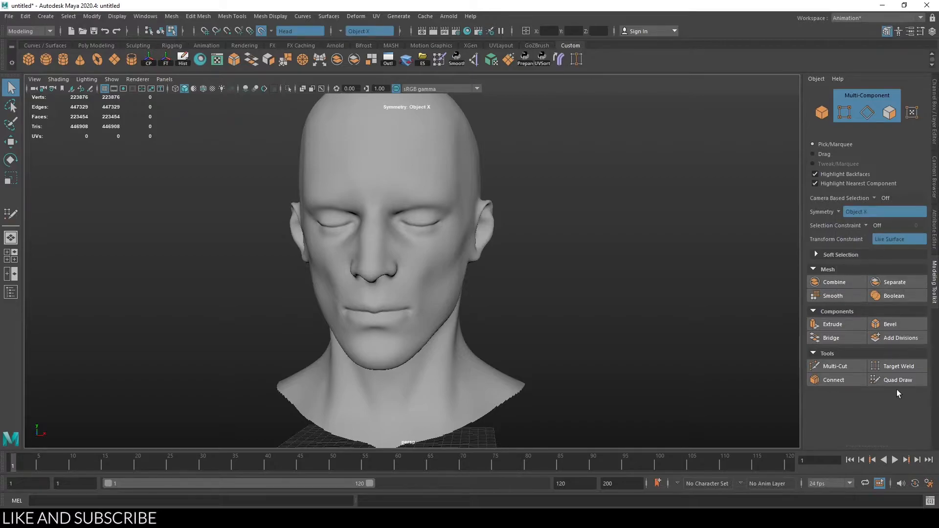
Activate Quad Draw, place a test dot, and reset Symmetry from Off back to Object X
{"action": "left_click", "coordinate": [899, 380]}
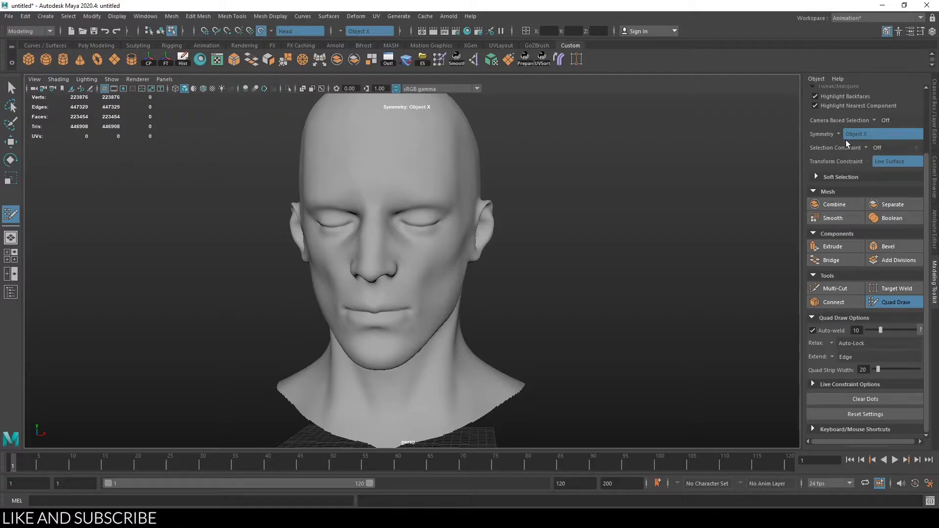
{"action": "left_click", "coordinate": [403, 162]}
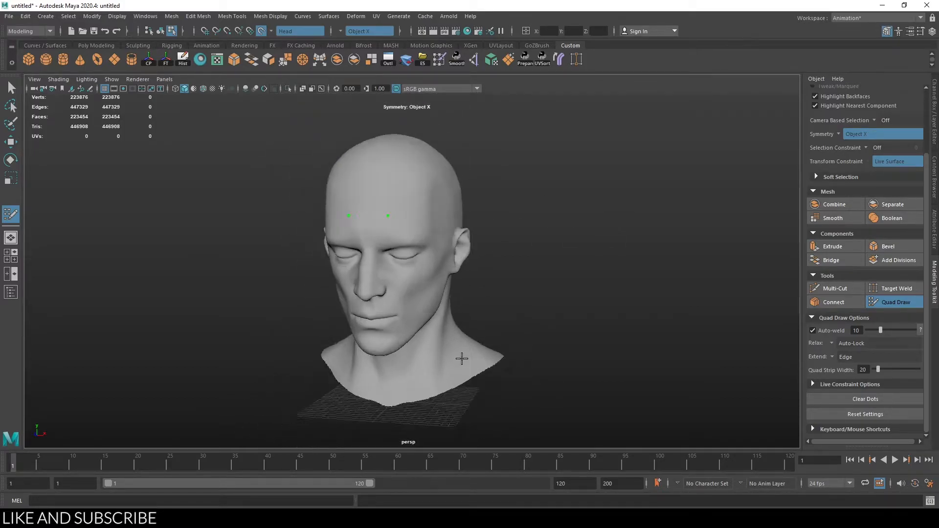
{"action": "left_click", "coordinate": [881, 134]}
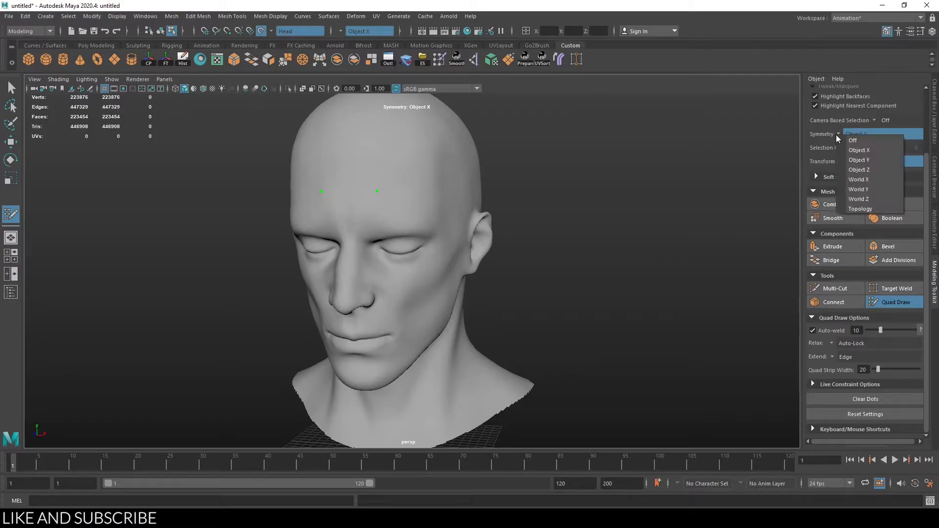
{"action": "left_click", "coordinate": [852, 140]}
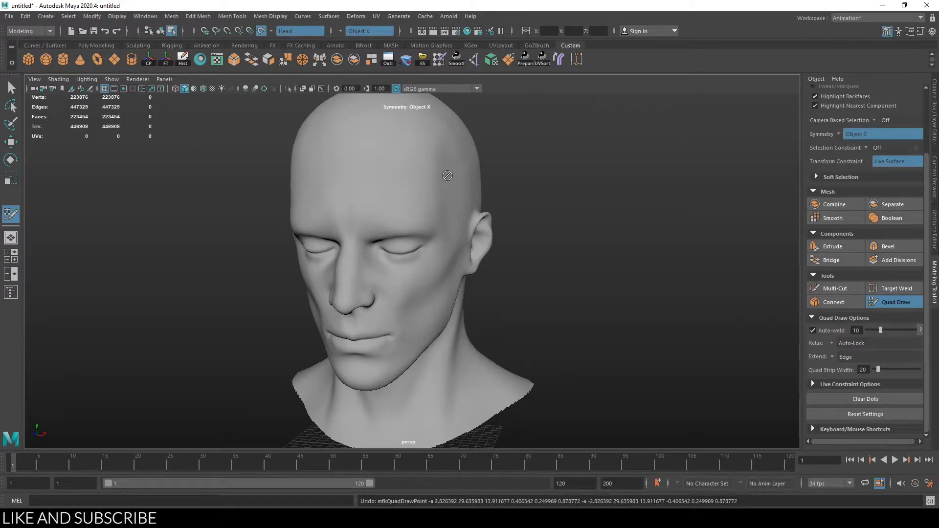
{"action": "left_click", "coordinate": [880, 133]}
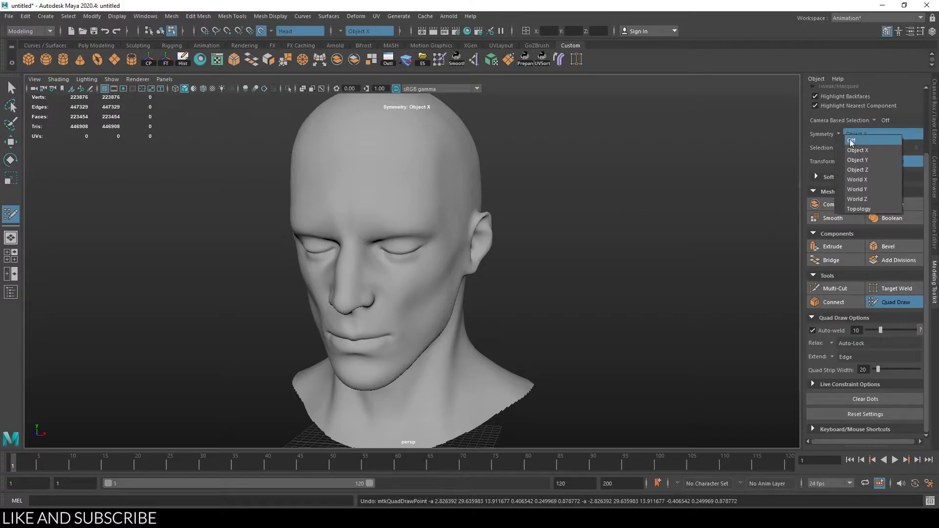
{"action": "left_click", "coordinate": [852, 140]}
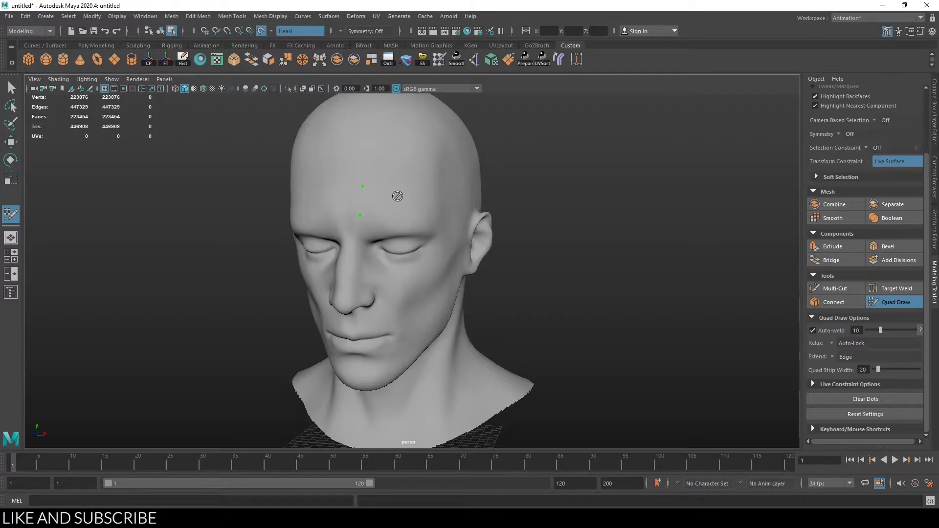
{"action": "mouse_move", "coordinate": [395, 199]}
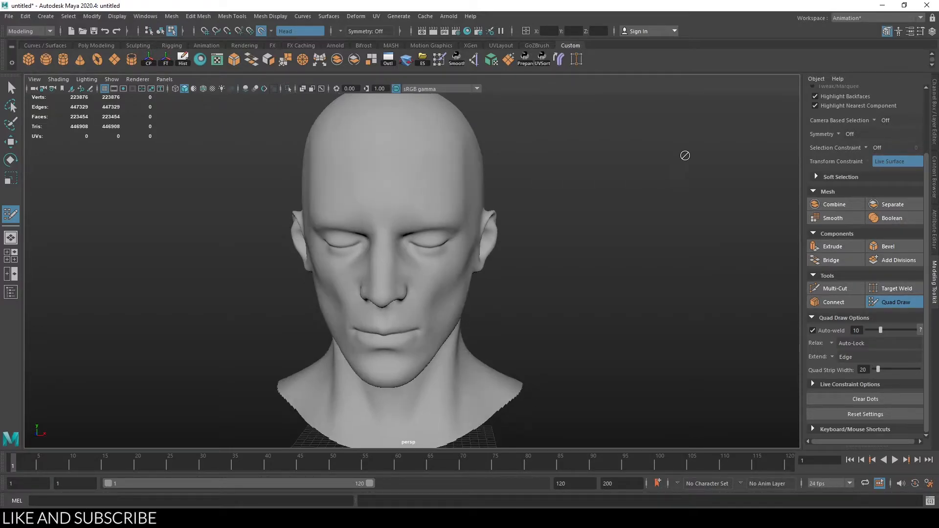
{"action": "left_click", "coordinate": [845, 134]}
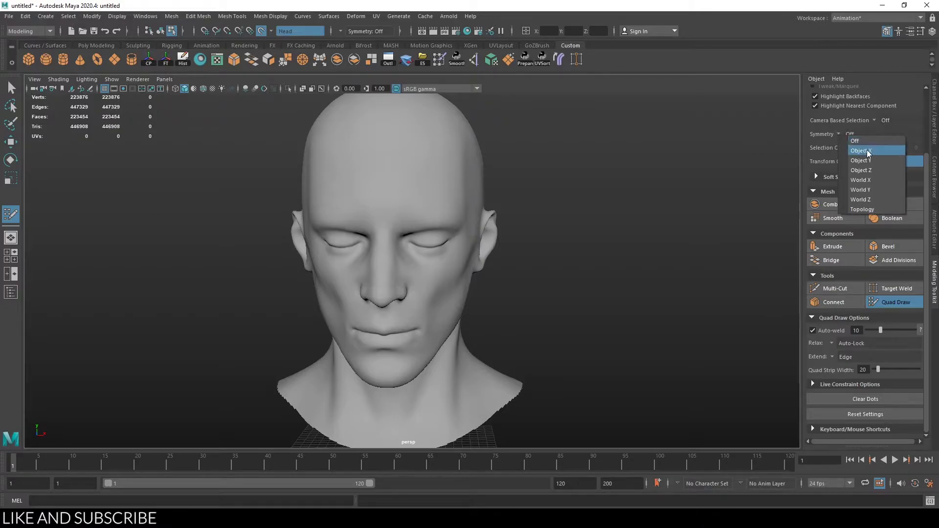
{"action": "left_click", "coordinate": [861, 150]}
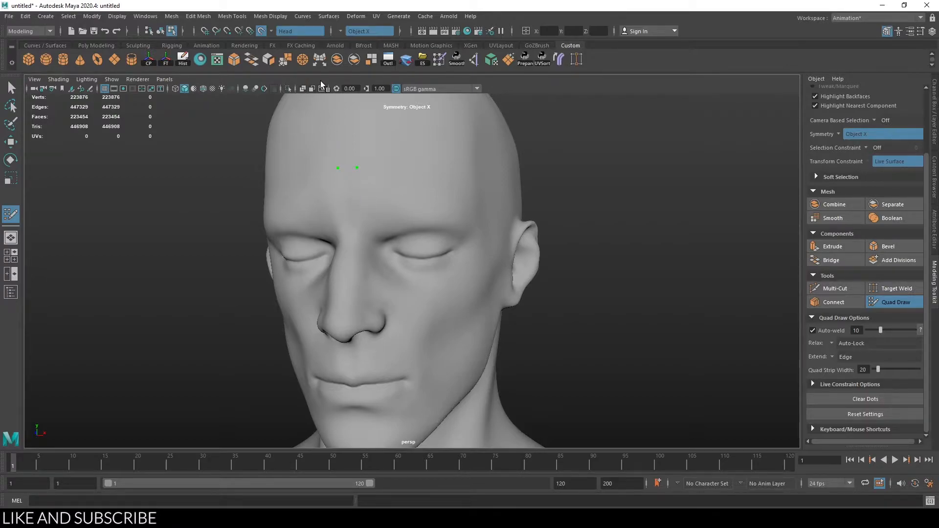
{"action": "mouse_move", "coordinate": [357, 200]}
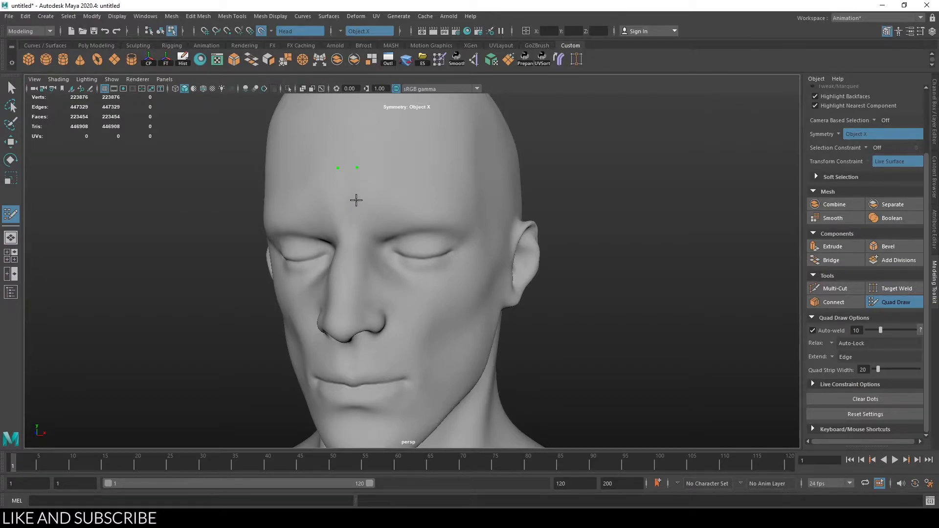
Place Quad Draw dots across the forehead and brow toward the eye's outer corner
{"action": "left_click", "coordinate": [357, 198]}
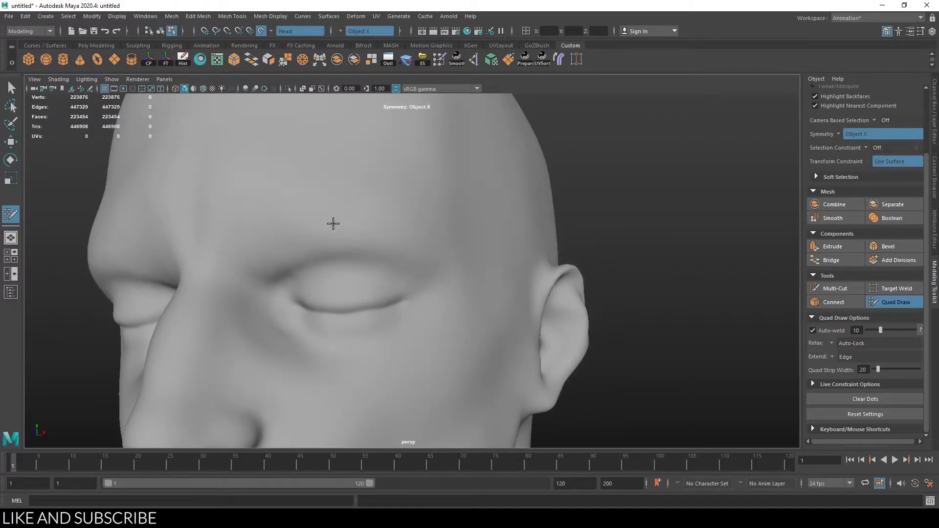
{"action": "left_click", "coordinate": [331, 210]}
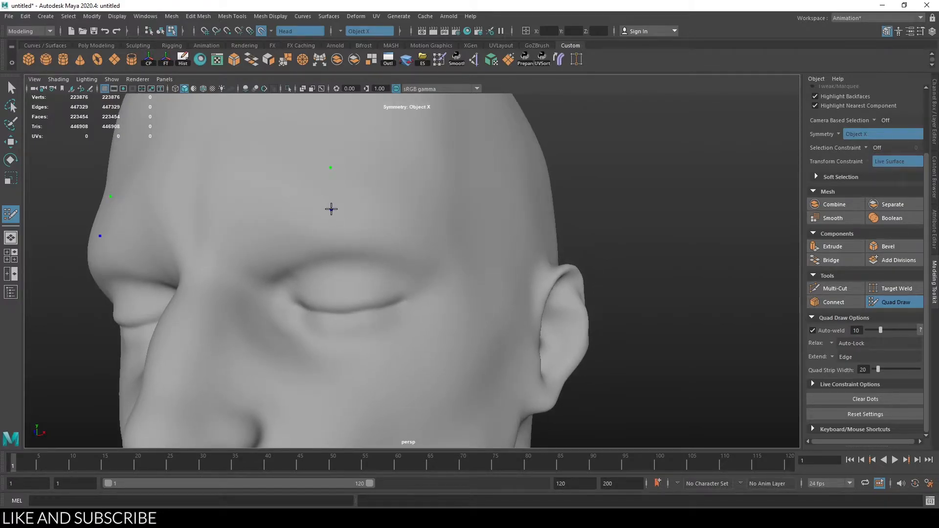
{"action": "left_click", "coordinate": [358, 191]}
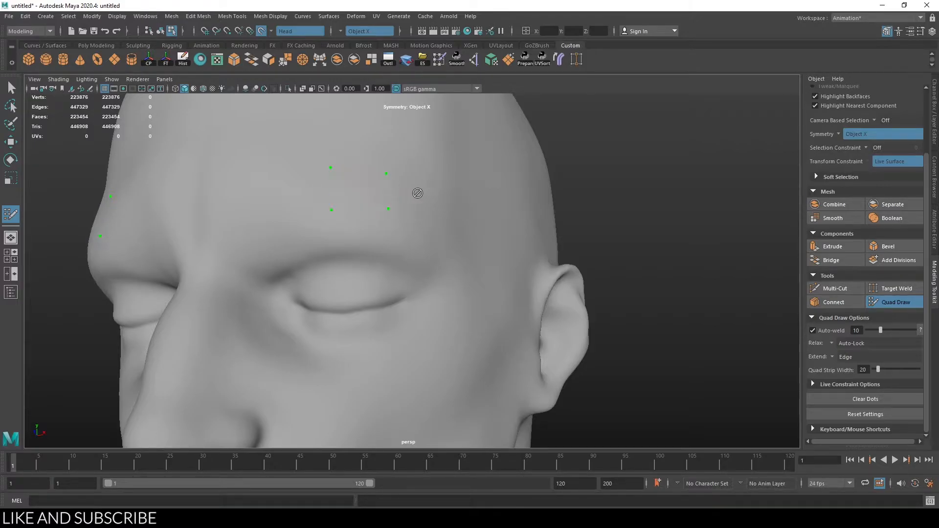
{"action": "mouse_move", "coordinate": [360, 154]}
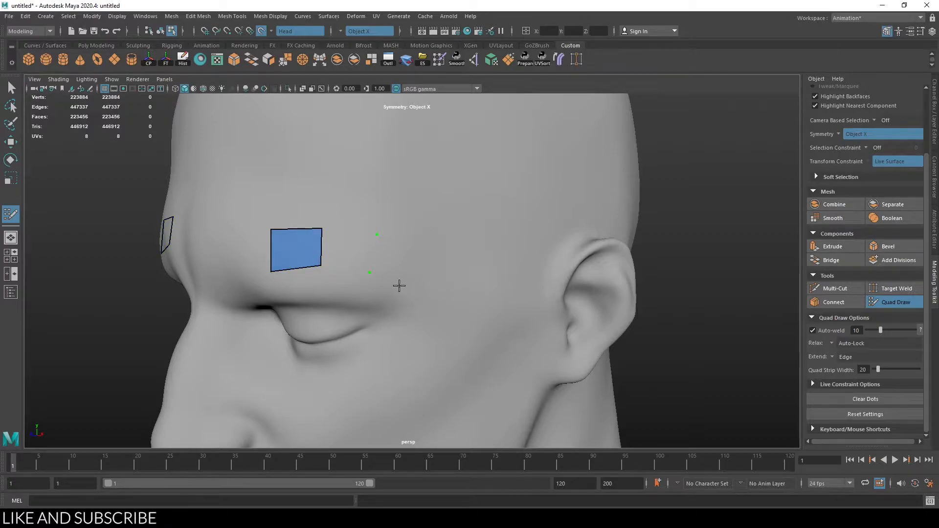
{"action": "mouse_move", "coordinate": [350, 250]}
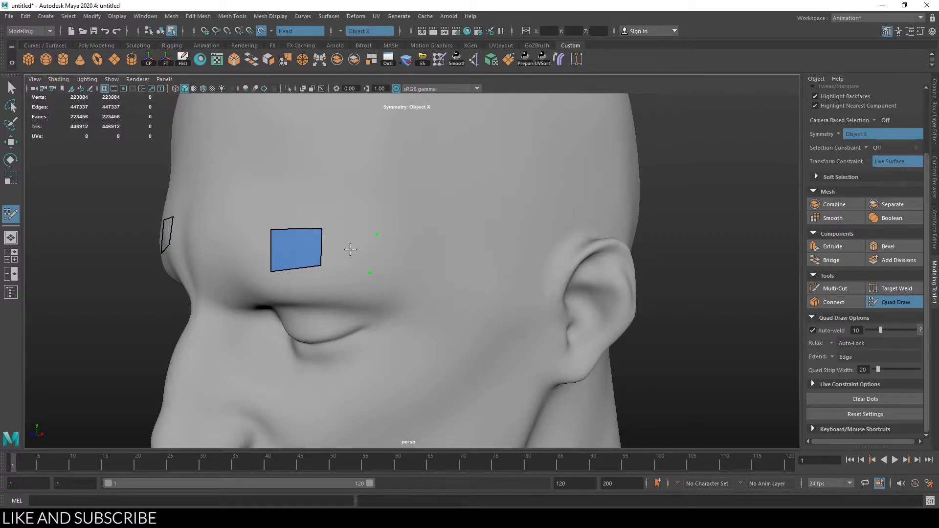
{"action": "left_click", "coordinate": [351, 249]}
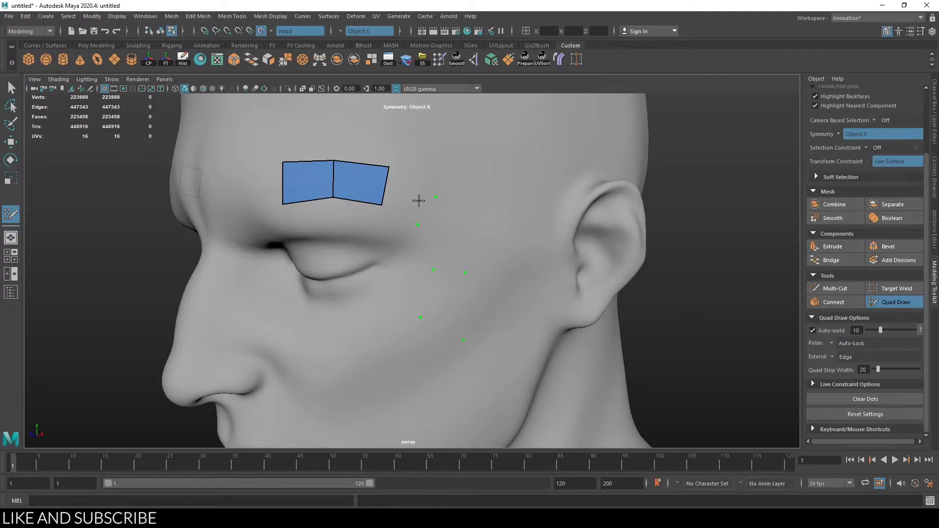
{"action": "left_click", "coordinate": [435, 197]}
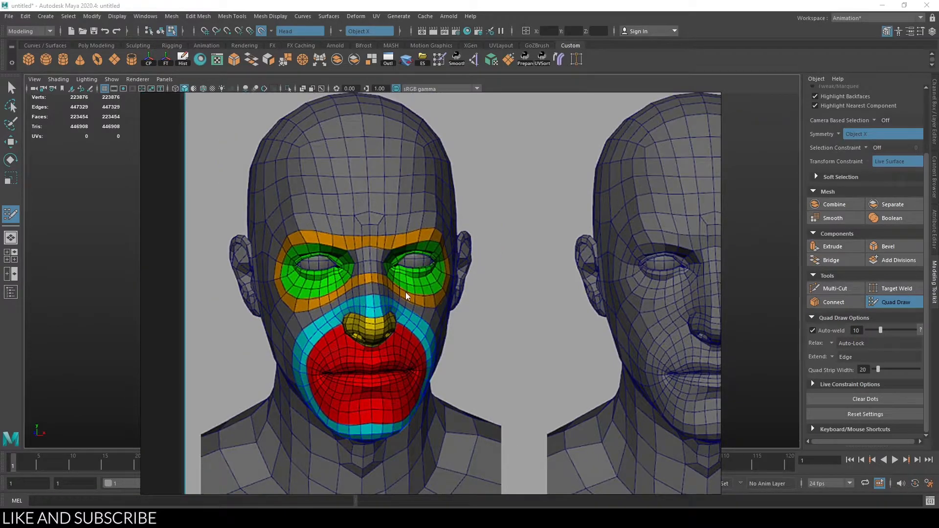
{"action": "mouse_move", "coordinate": [455, 277]}
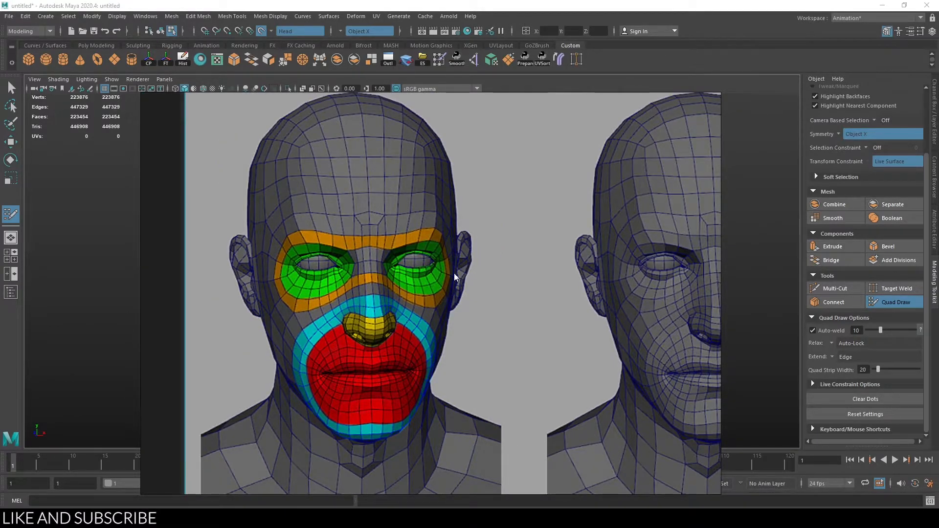
{"action": "mouse_move", "coordinate": [374, 254]}
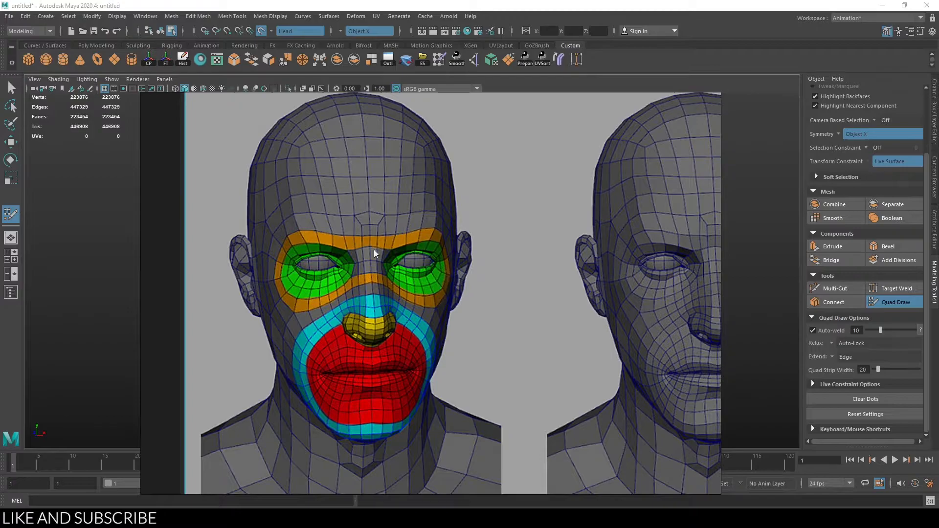
{"action": "mouse_move", "coordinate": [300, 280]}
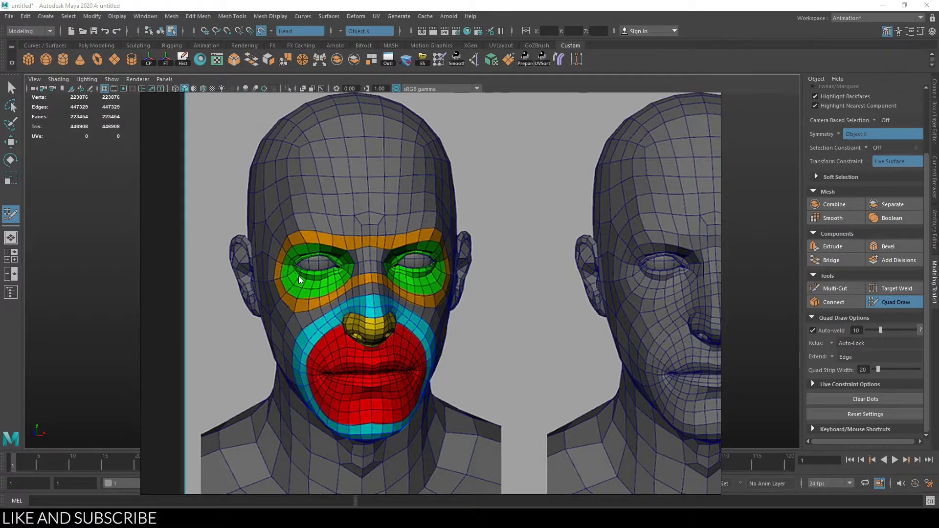
{"action": "mouse_move", "coordinate": [322, 266]}
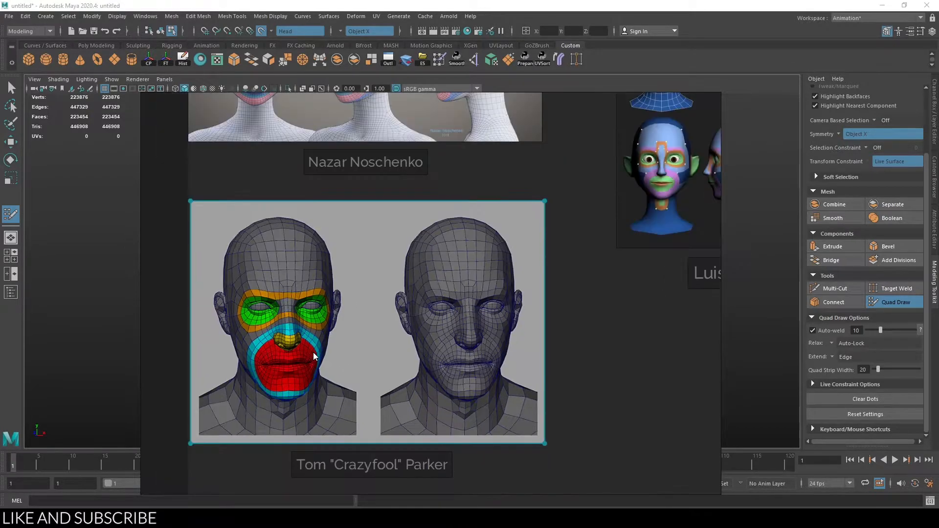
{"action": "mouse_move", "coordinate": [455, 322]}
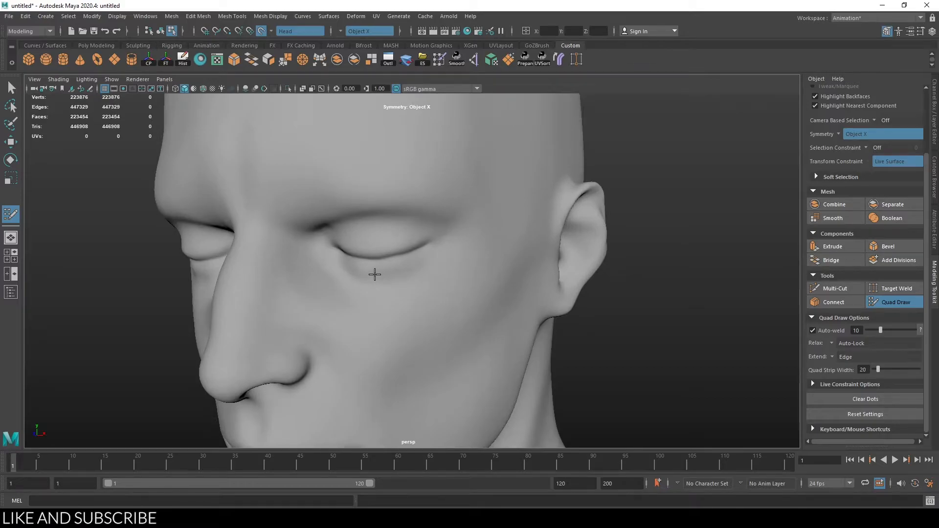
{"action": "mouse_move", "coordinate": [370, 278]}
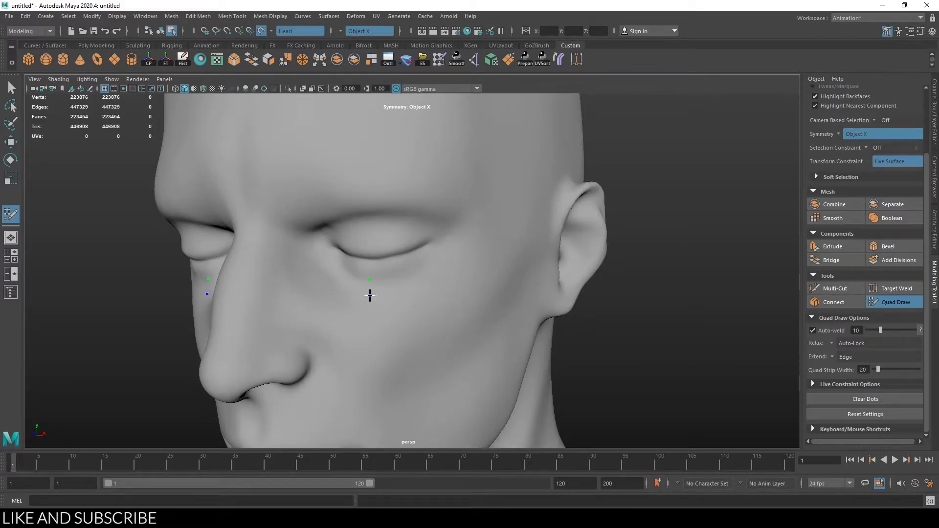
Add a guide dot under the eye and fill quads along the upper eyelid
{"action": "left_click", "coordinate": [398, 274]}
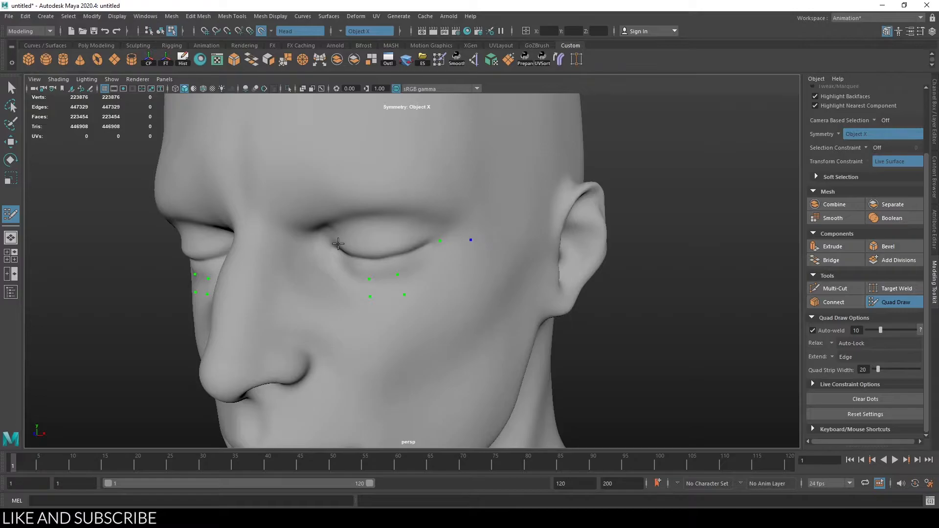
{"action": "left_click_drag", "start_coordinate": [338, 243], "coordinate": [354, 223]}
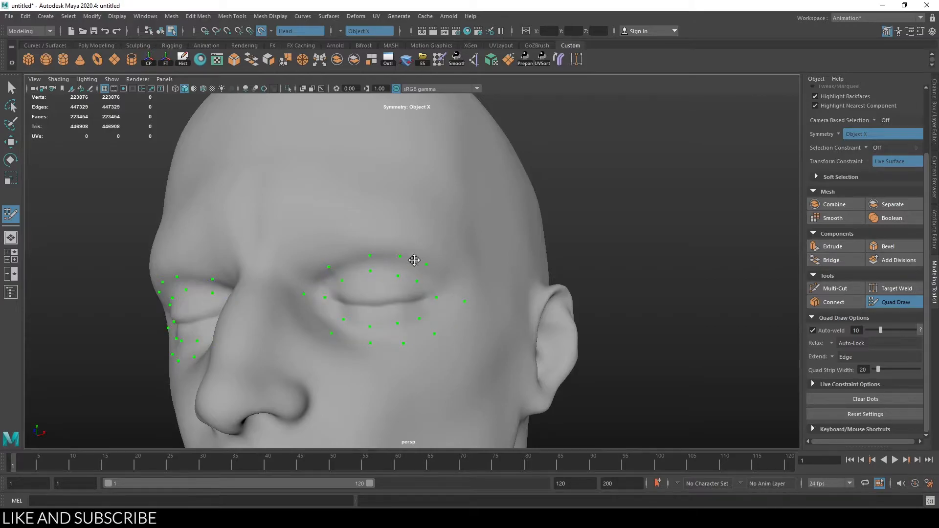
{"action": "left_click", "coordinate": [326, 282]}
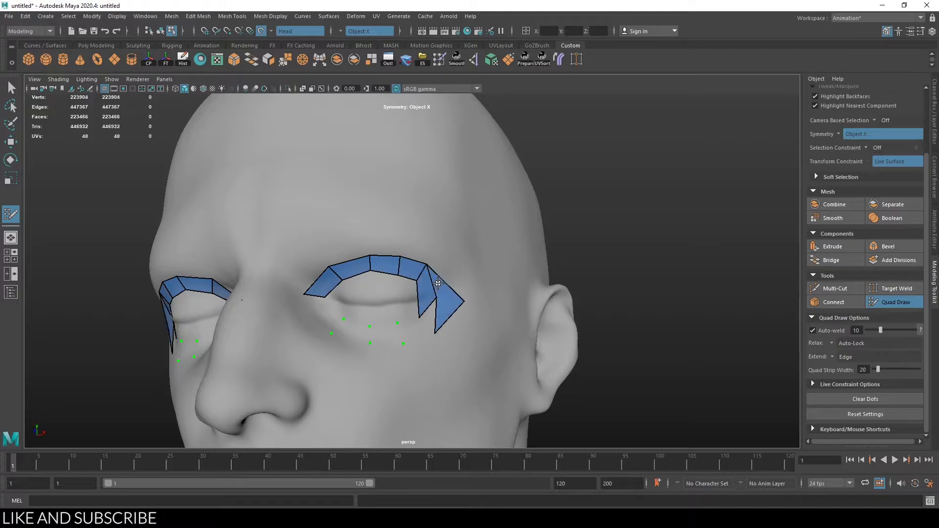
Add a dot at the eye's outer corner and extend quads under the eye
{"action": "left_click", "coordinate": [437, 285]}
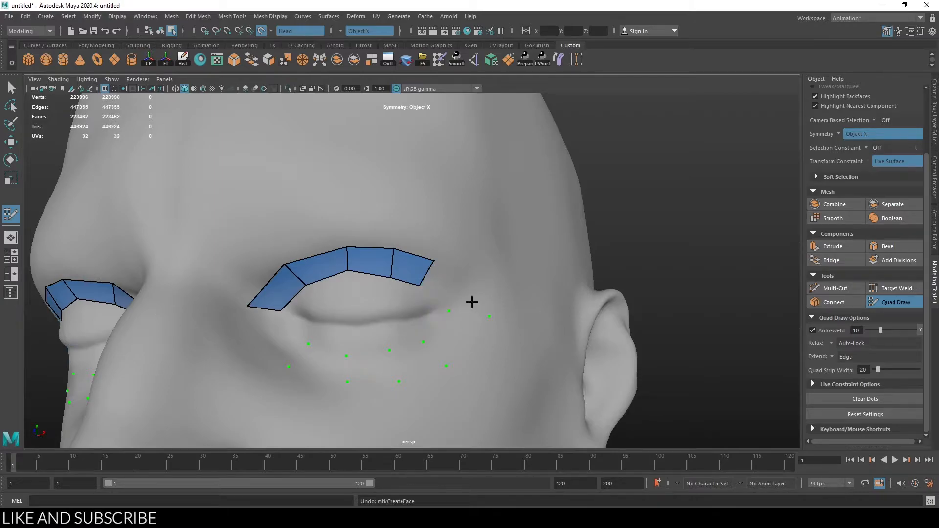
{"action": "left_click", "coordinate": [448, 290]}
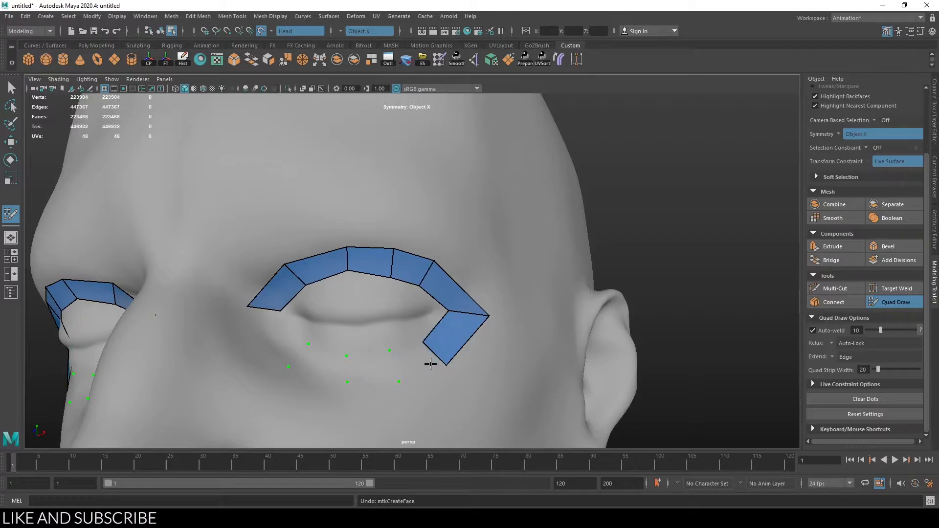
{"action": "left_click", "coordinate": [282, 335]}
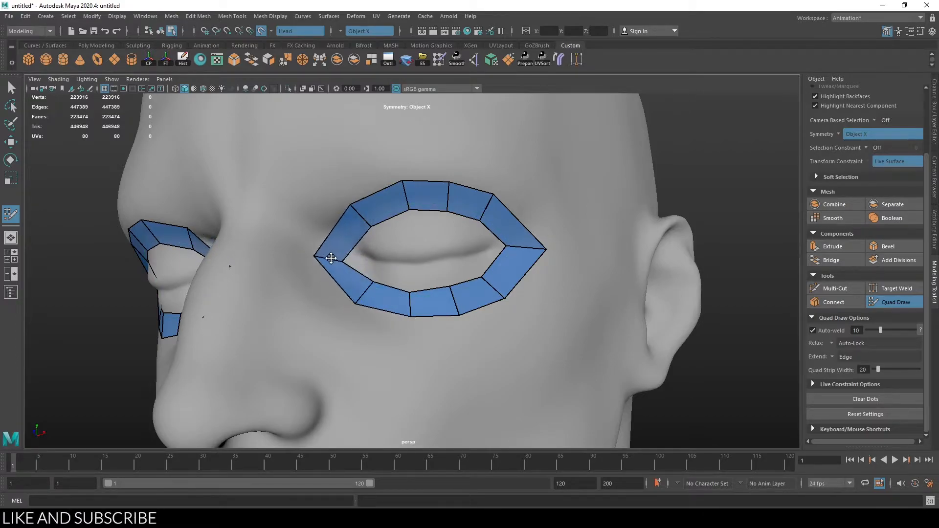
Ctrl-Shift drag to add a quad at the eye ring's outer corner
{"action": "left_click_drag", "start_coordinate": [330, 258], "coordinate": [410, 314]}
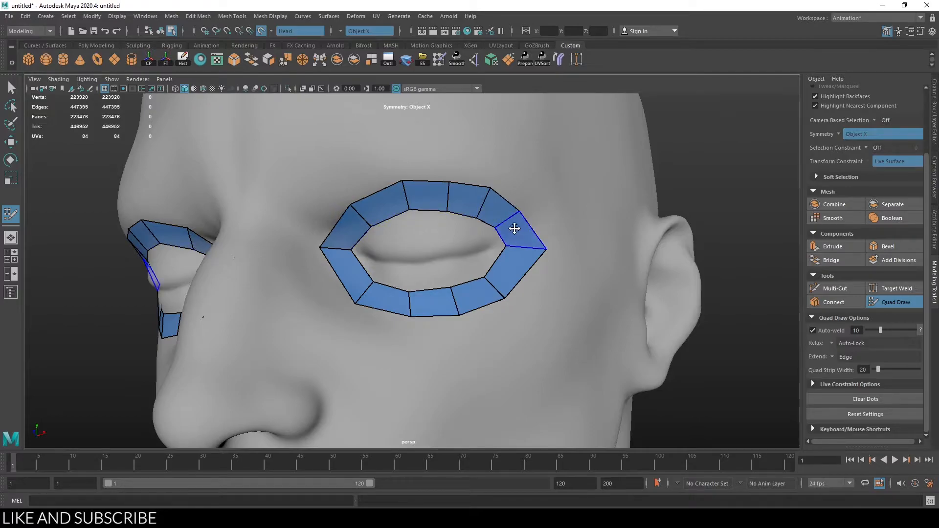
{"action": "left_click_drag", "start_coordinate": [514, 228], "coordinate": [364, 269]}
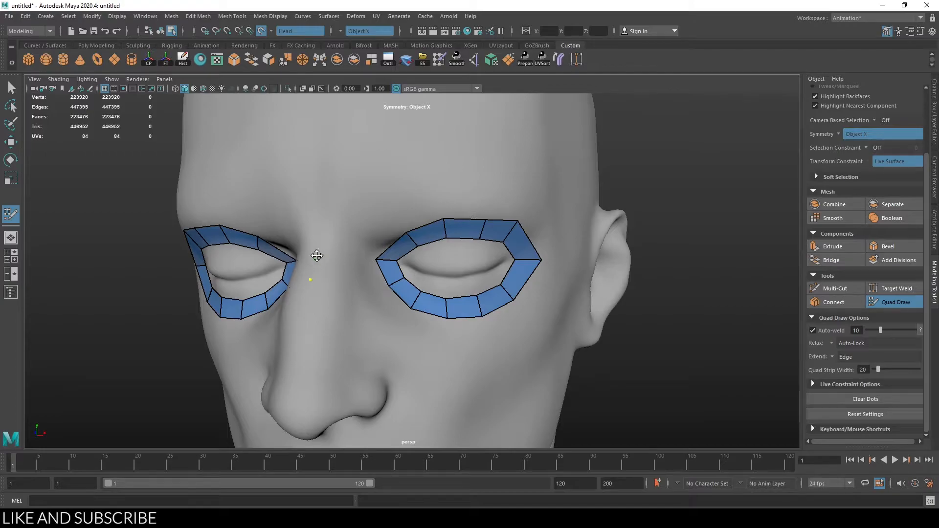
Place a guide dot on the nose bridge and turn the head to view it
{"action": "left_click", "coordinate": [349, 241]}
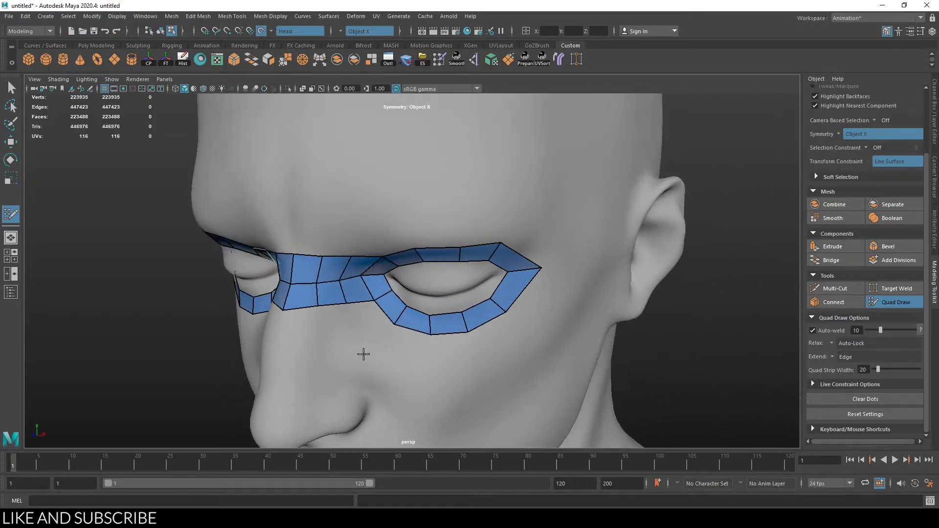
{"action": "left_click_drag", "start_coordinate": [359, 353], "coordinate": [336, 270]}
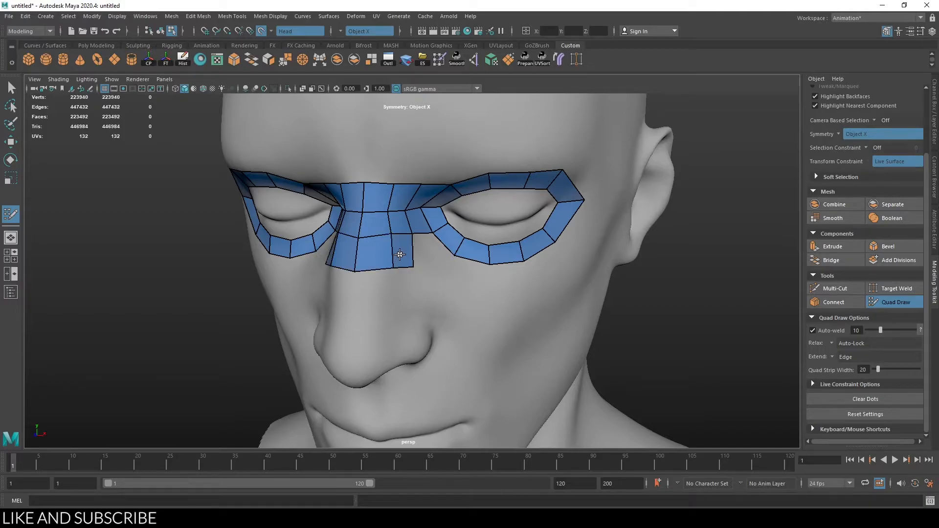
Fill quads down the nose bridge and along the lower eye edge beside the nose
{"action": "left_click", "coordinate": [417, 264]}
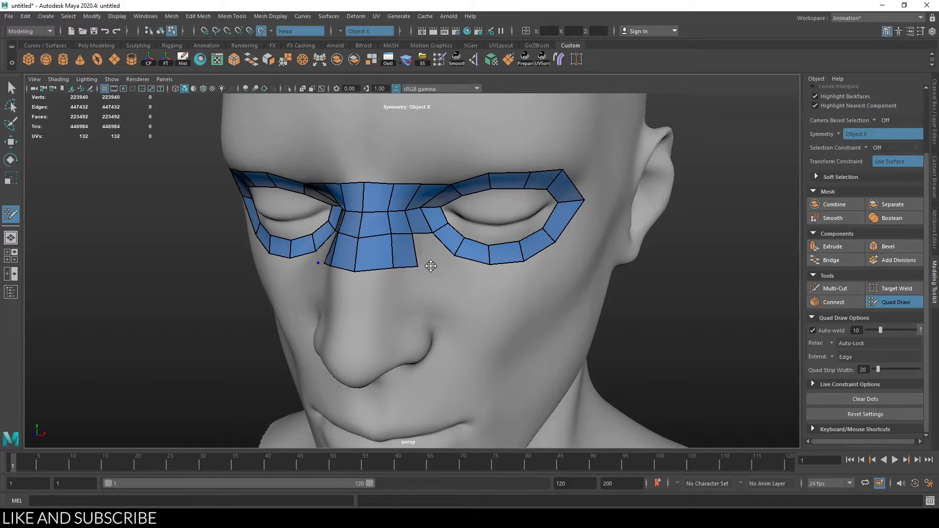
{"action": "left_click", "coordinate": [423, 253]}
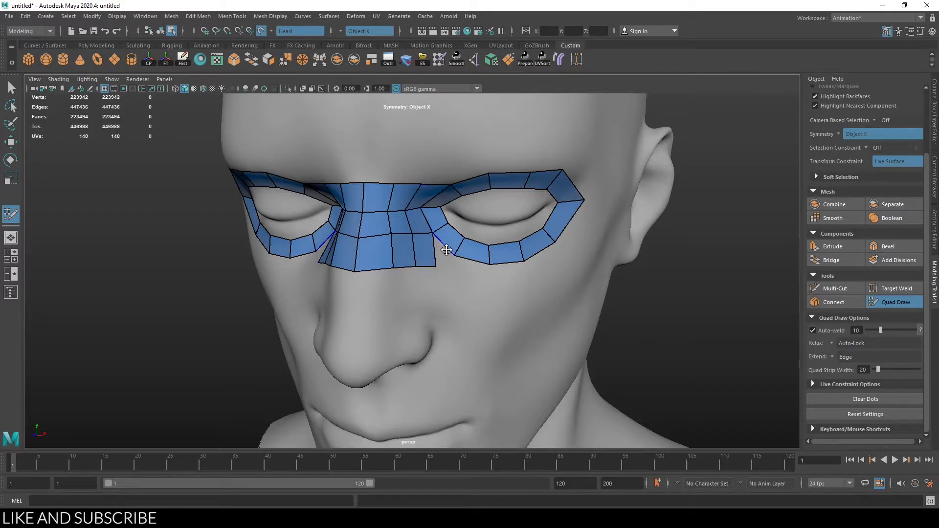
{"action": "left_click", "coordinate": [470, 270]}
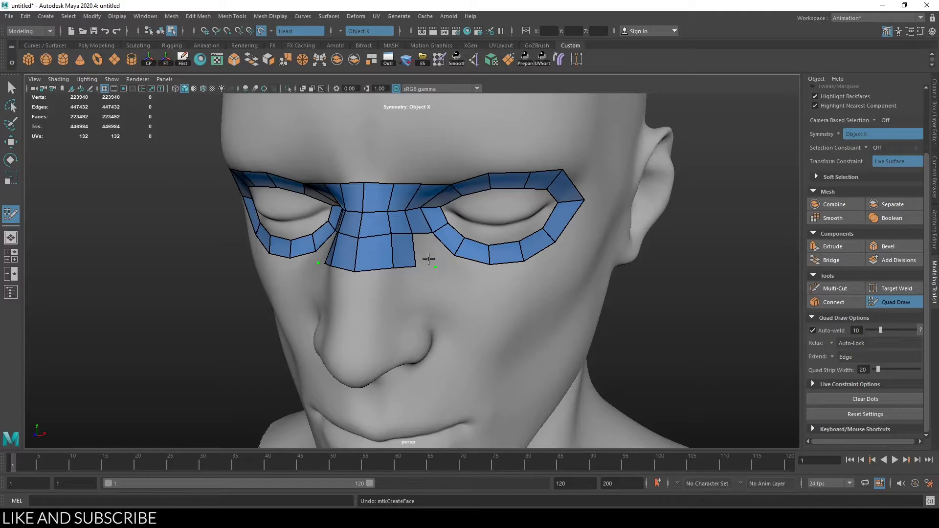
{"action": "left_click", "coordinate": [473, 269]}
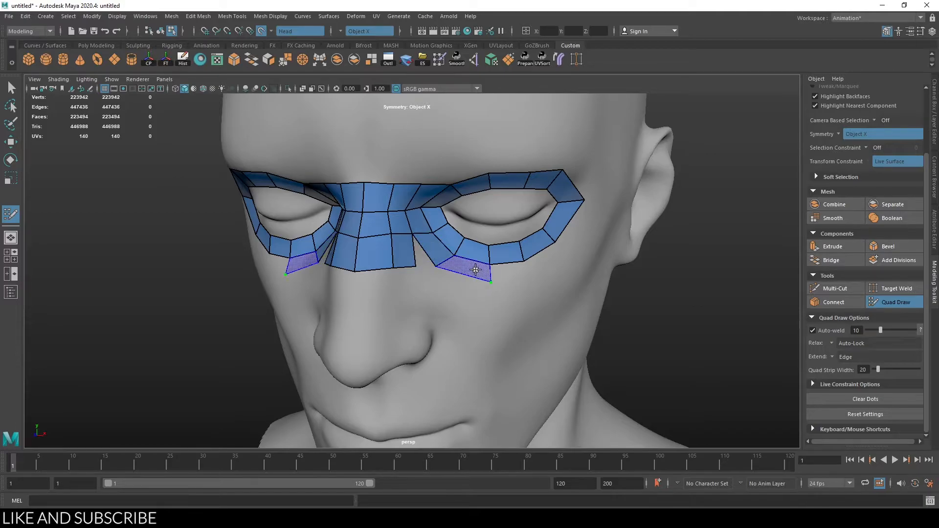
{"action": "left_click", "coordinate": [473, 270]}
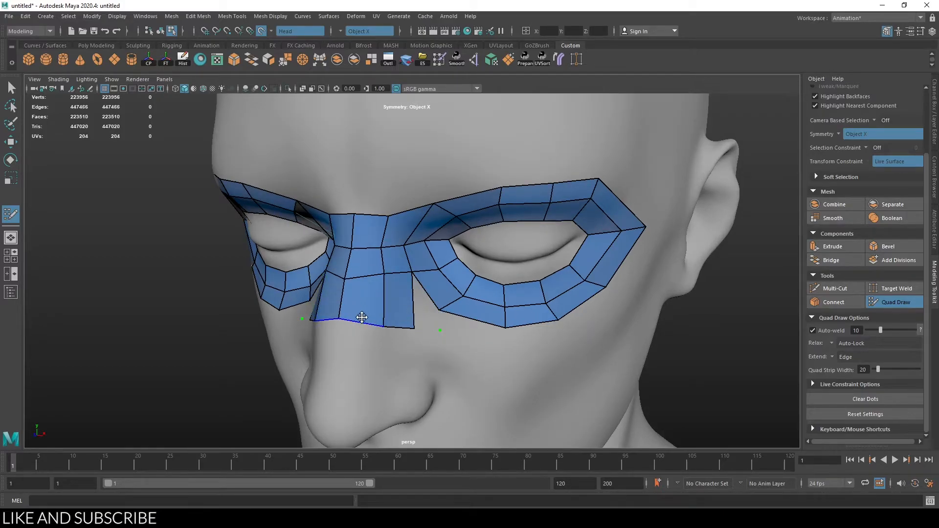
Insert an edge loop across the nose bridge and add cheek and bridge-bottom quads
{"action": "left_click_drag", "start_coordinate": [362, 317], "coordinate": [366, 277]}
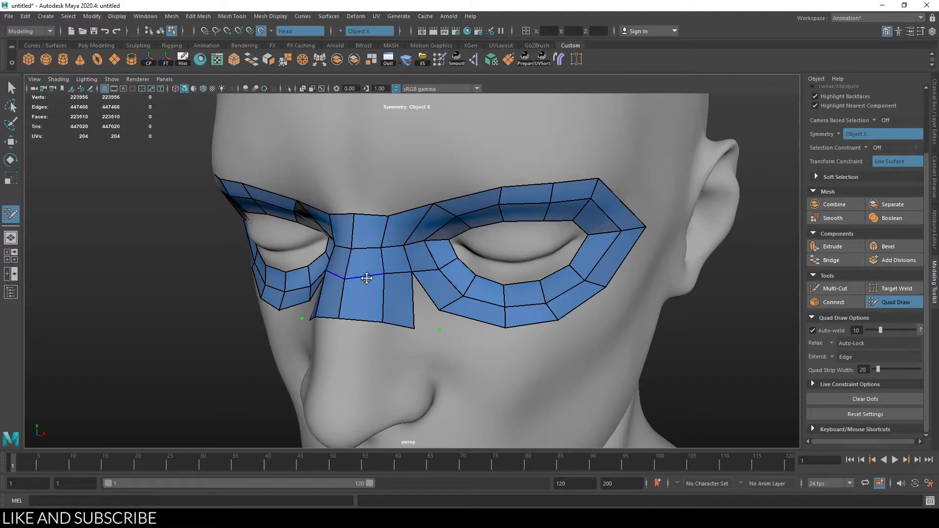
{"action": "left_click", "coordinate": [367, 278]}
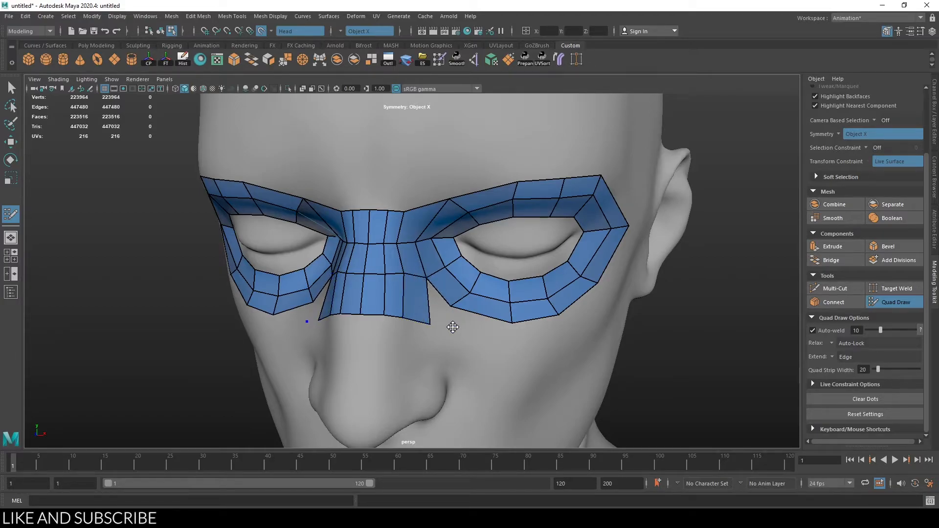
{"action": "left_click", "coordinate": [443, 309]}
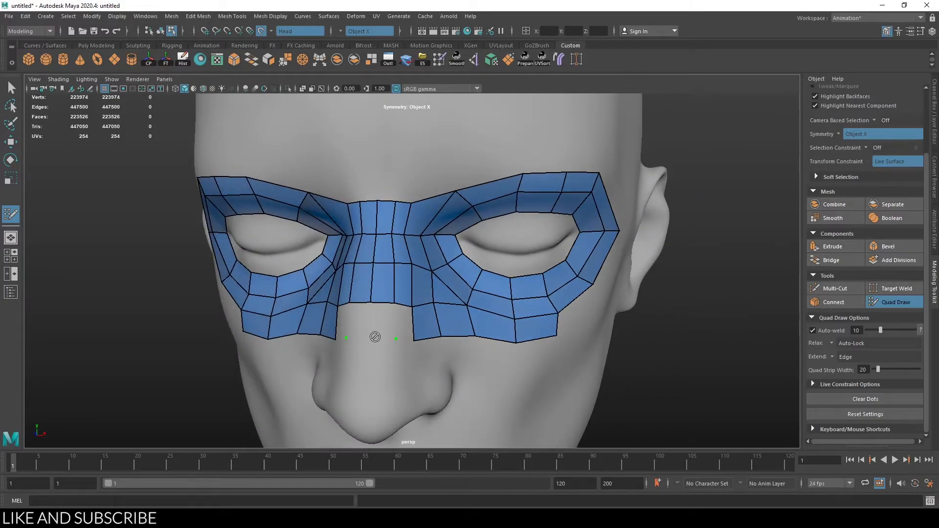
{"action": "left_click", "coordinate": [371, 319]}
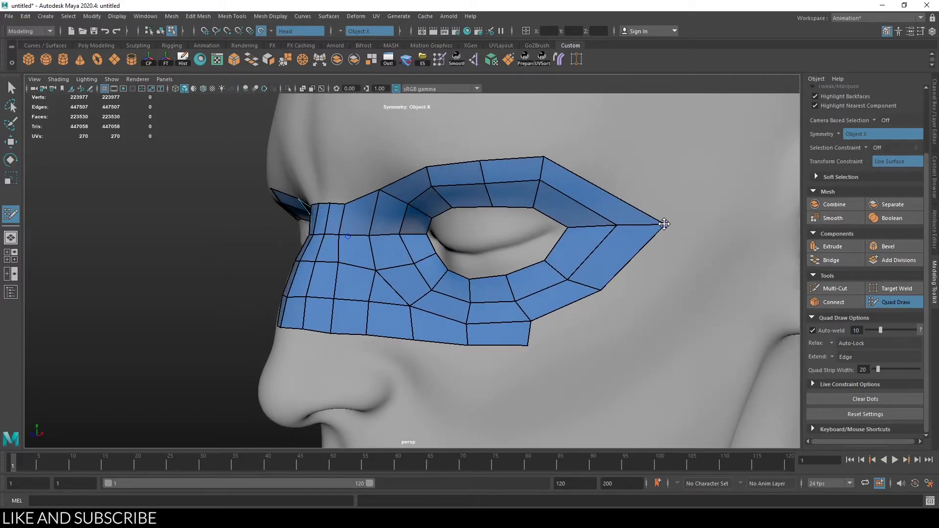
Drag the outer temple corner and upper border vertices to reshape the mask edge
{"action": "left_click_drag", "start_coordinate": [665, 225], "coordinate": [597, 227]}
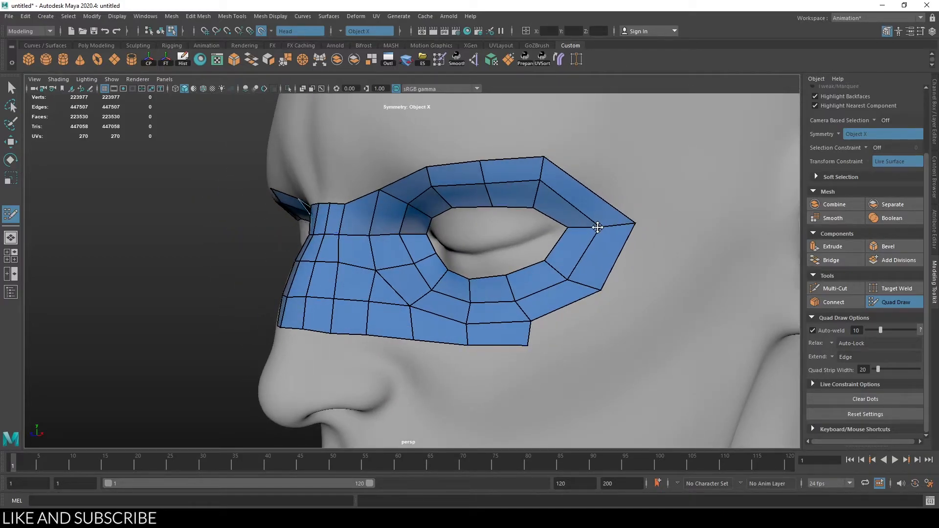
{"action": "left_click_drag", "start_coordinate": [597, 226], "coordinate": [540, 154]}
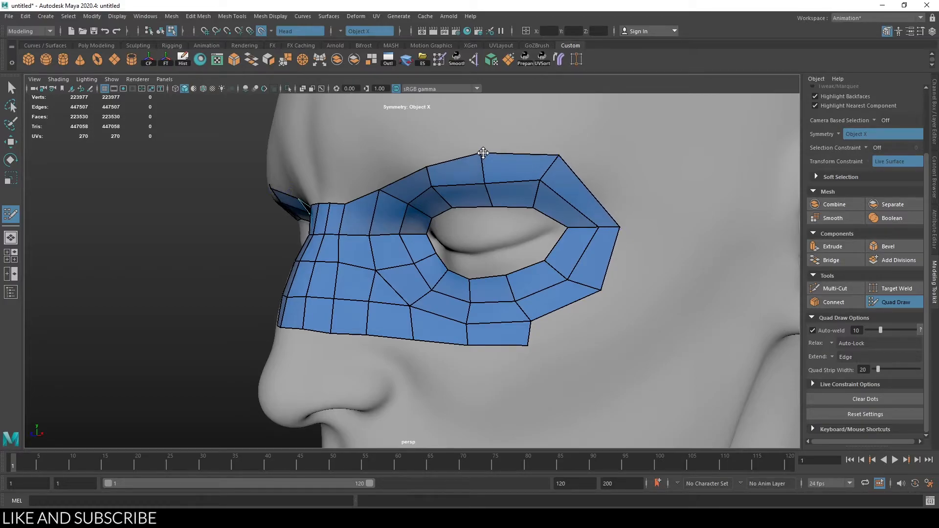
{"action": "left_click", "coordinate": [519, 328]}
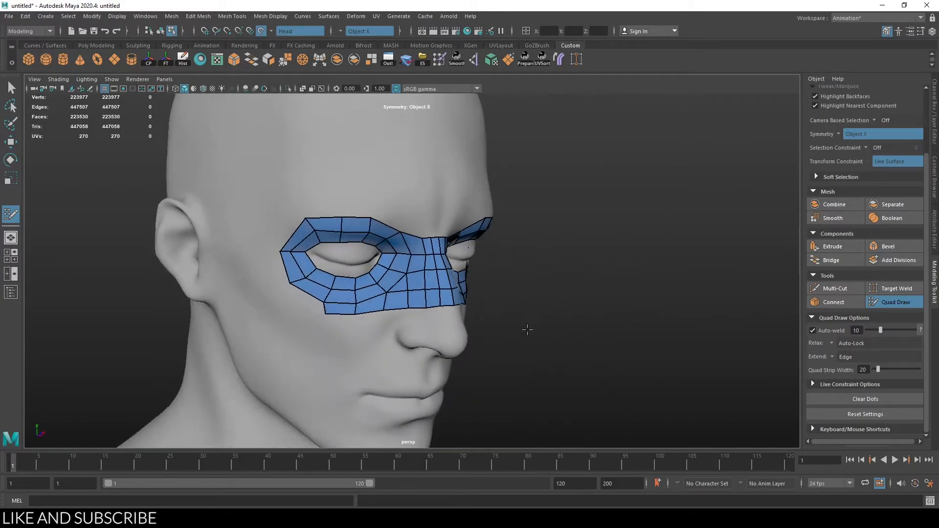
Orbit to the side and extend the mask's outer border onto the temple
{"action": "left_click_drag", "start_coordinate": [528, 329], "coordinate": [513, 297]}
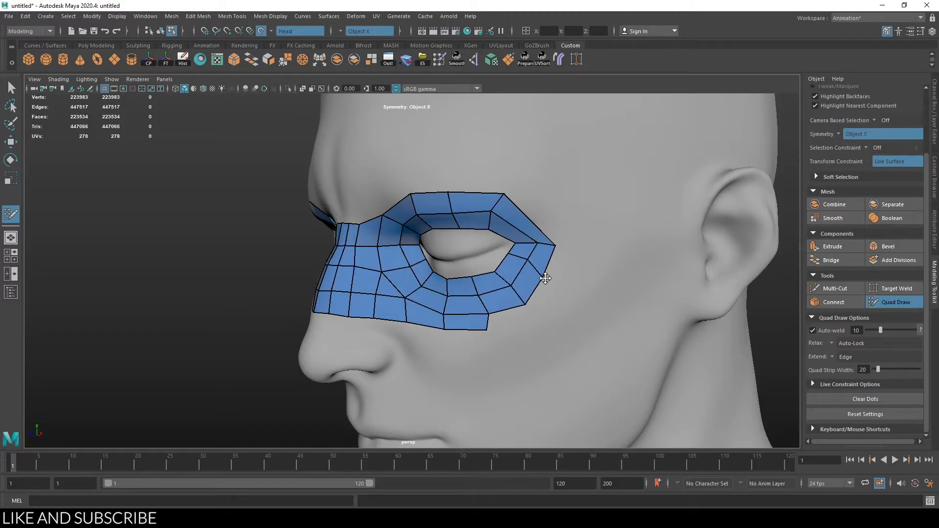
{"action": "left_click_drag", "start_coordinate": [545, 279], "coordinate": [534, 316]}
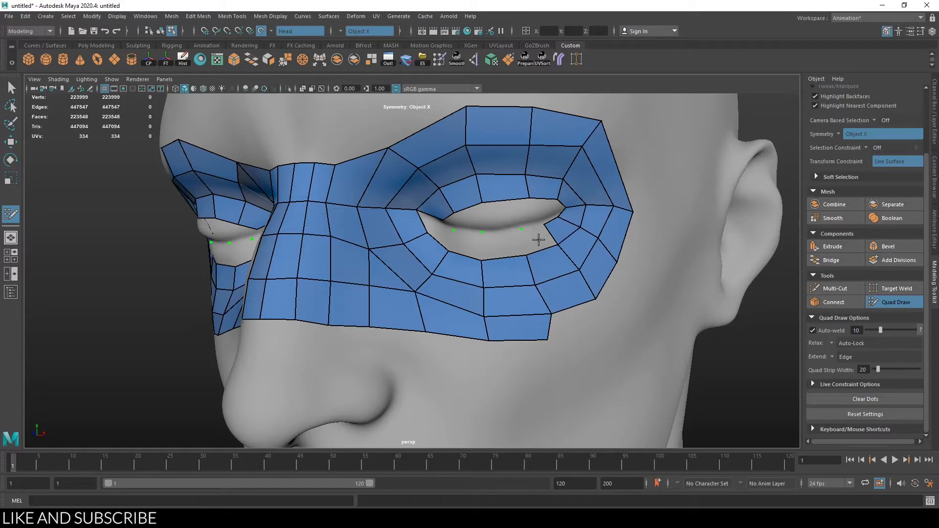
Add rim faces along the eye opening and insert an edge loop around the eye
{"action": "left_click", "coordinate": [469, 246]}
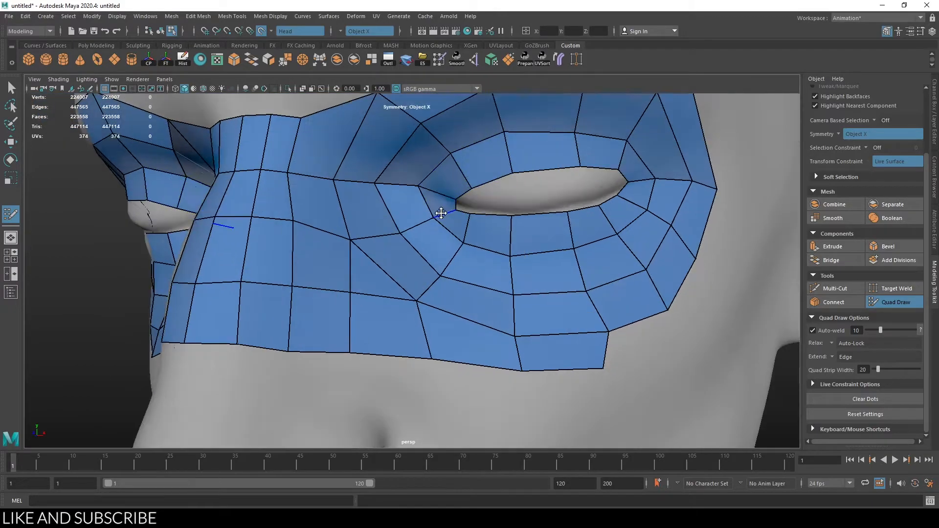
{"action": "left_click", "coordinate": [448, 187]}
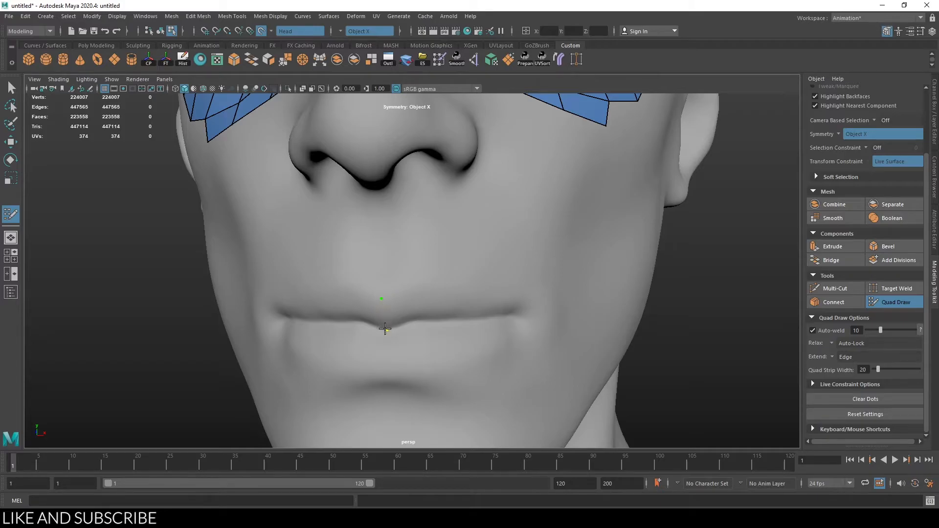
Place a dot at the upper lip centre and add quads to its strip end
{"action": "left_click", "coordinate": [385, 329]}
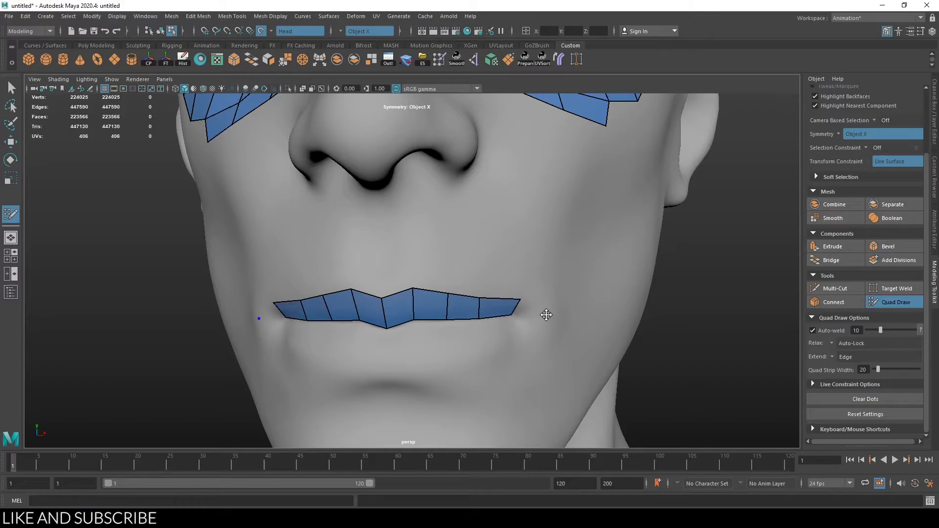
{"action": "left_click", "coordinate": [531, 314]}
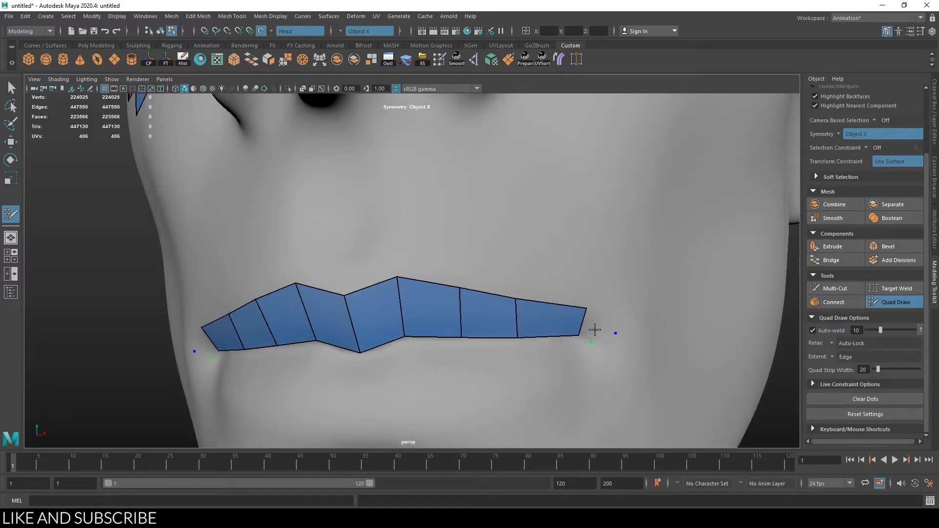
Wrap quads around the mouth corners and add a quad on the lower lip
{"action": "left_click", "coordinate": [590, 342]}
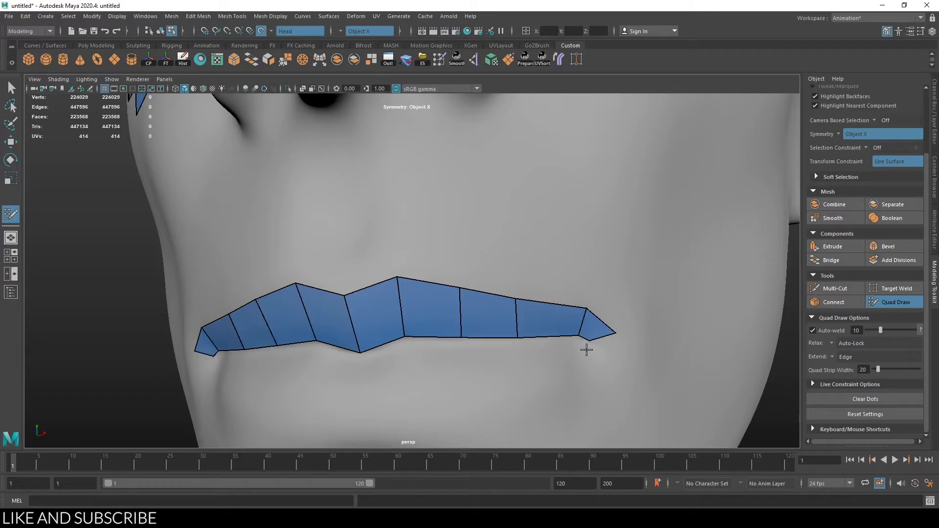
{"action": "left_click", "coordinate": [598, 352]}
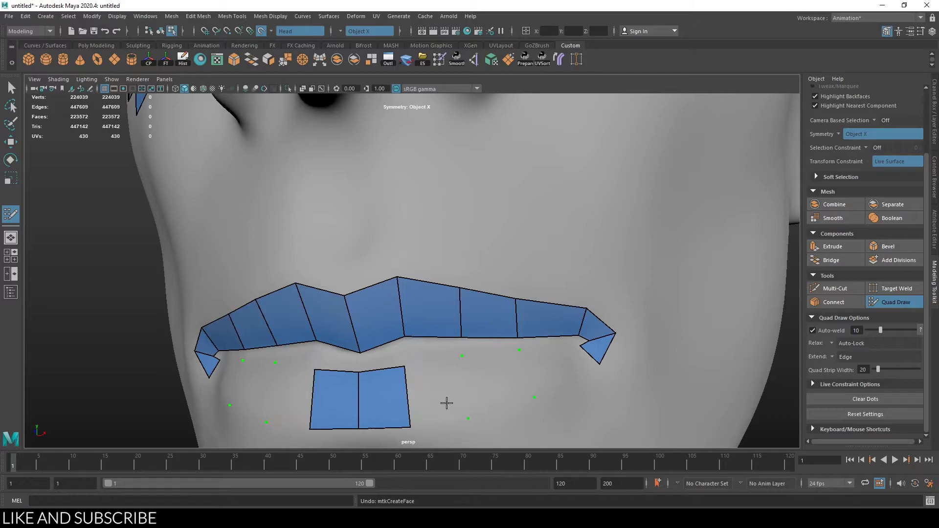
{"action": "left_click", "coordinate": [505, 391]}
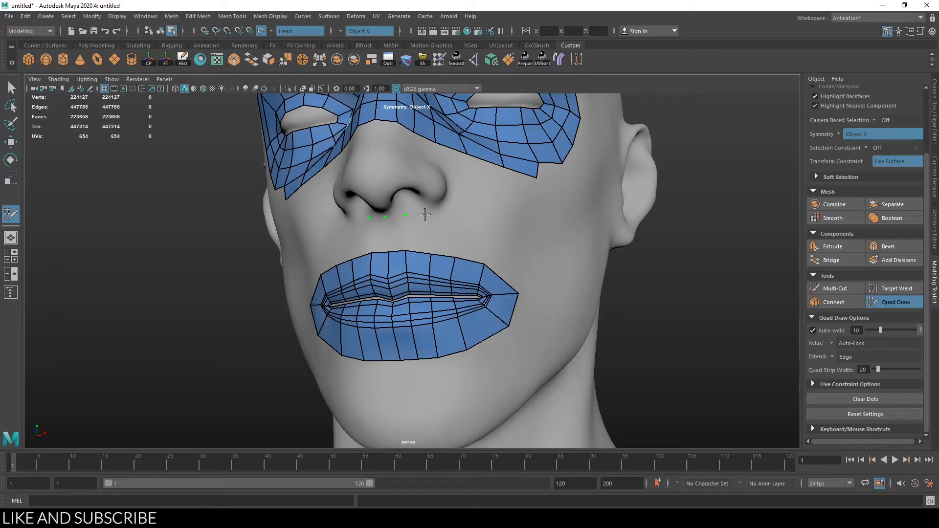
{"action": "mouse_move", "coordinate": [429, 212]}
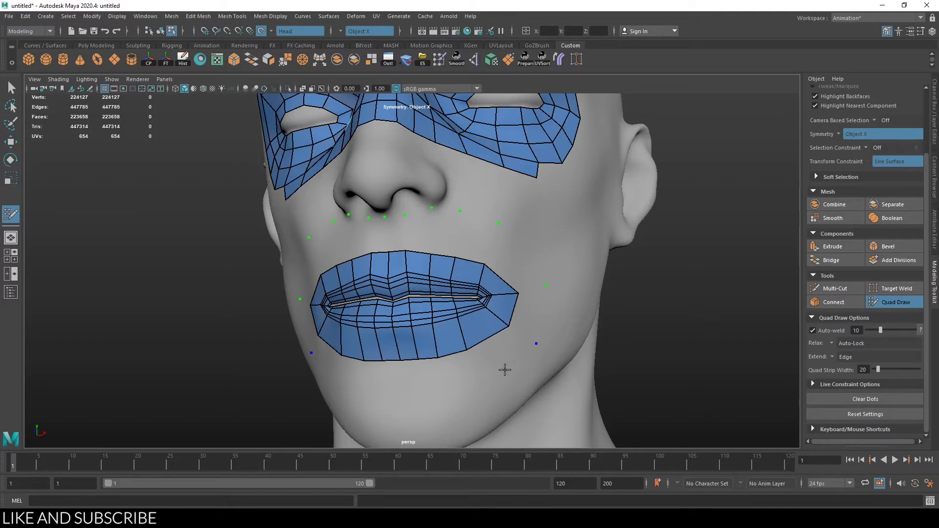
Add a quad to the outer ring around the mouth
{"action": "left_click", "coordinate": [399, 402]}
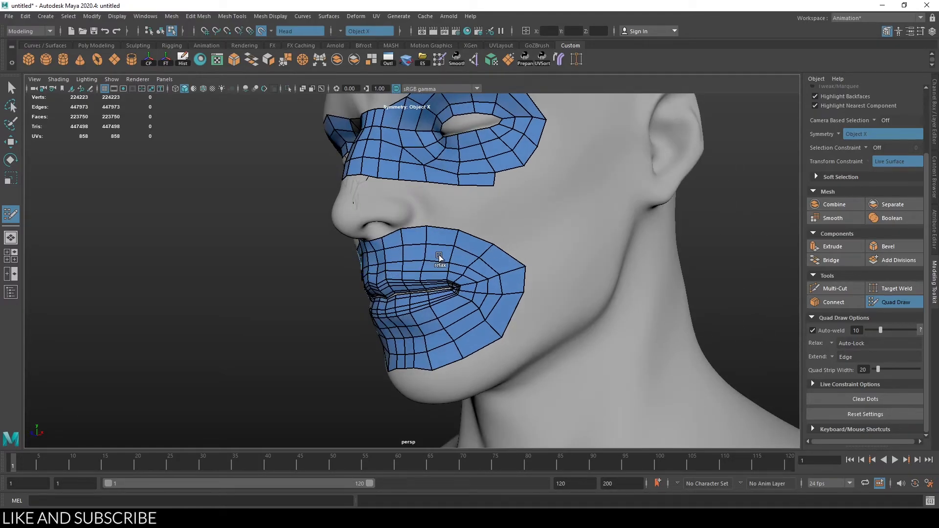
Relax the quads of the mouth patch with a Shift-drag
{"action": "left_click_drag", "start_coordinate": [439, 258], "coordinate": [488, 329]}
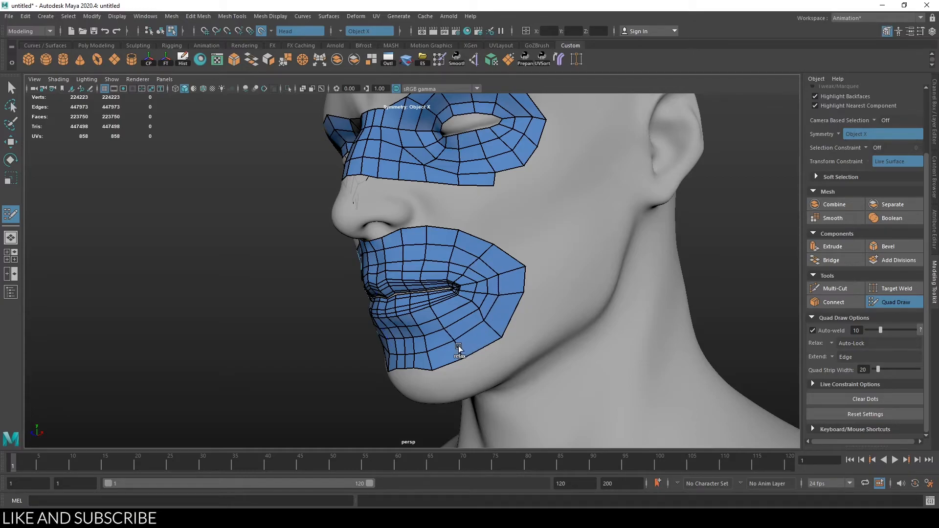
{"action": "mouse_move", "coordinate": [482, 333]}
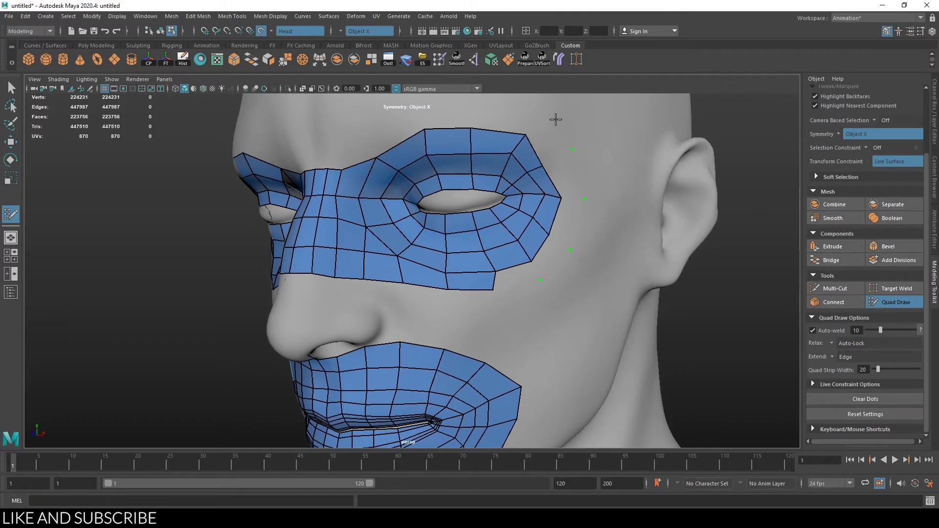
Add temple quads, remove a cheek edge loop, and extend the nose-edge strip
{"action": "left_click", "coordinate": [520, 277]}
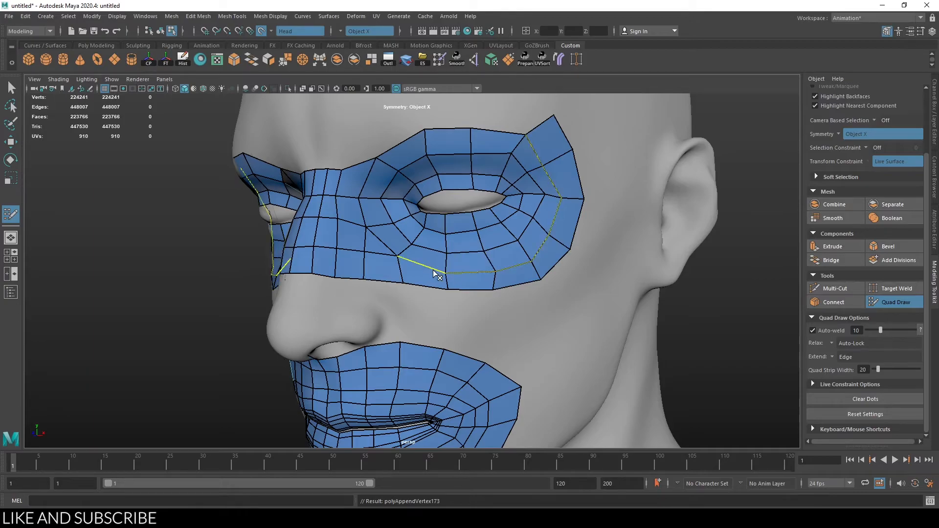
{"action": "left_click", "coordinate": [528, 273]}
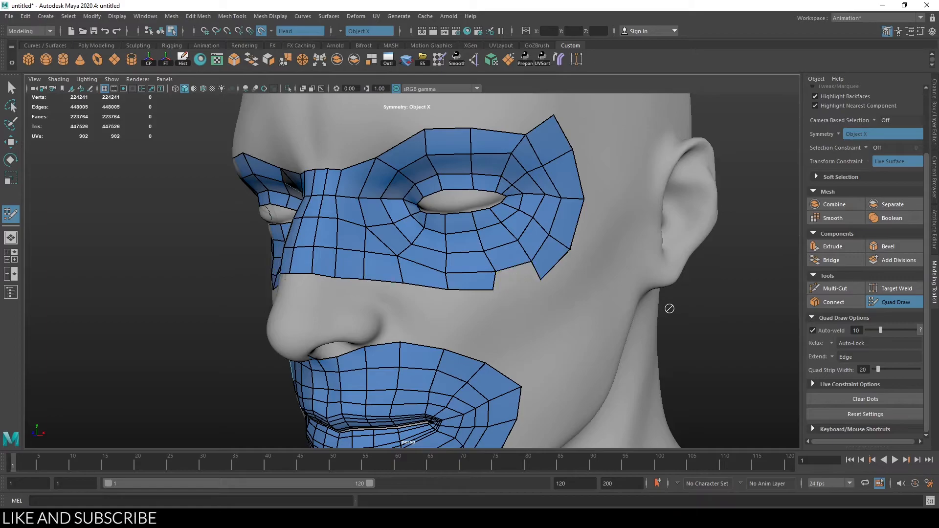
{"action": "left_click", "coordinate": [521, 284]}
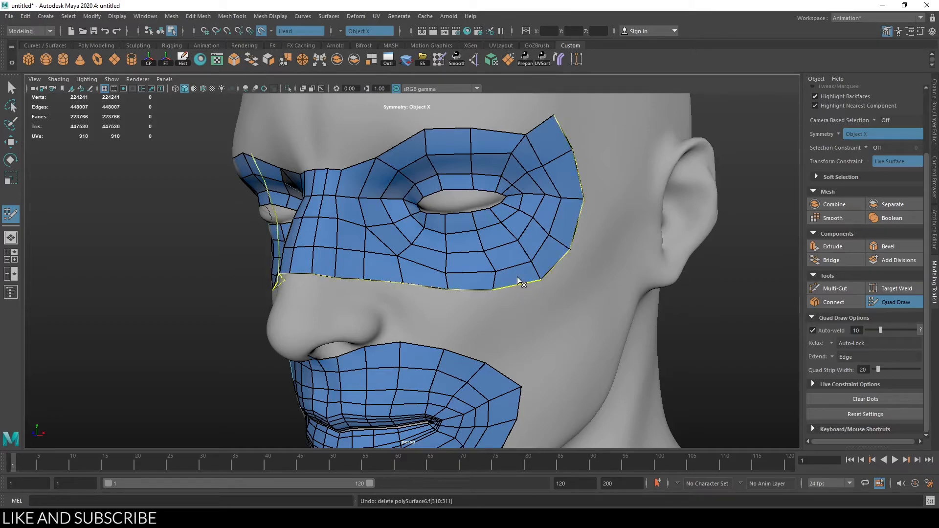
{"action": "left_click", "coordinate": [515, 278]}
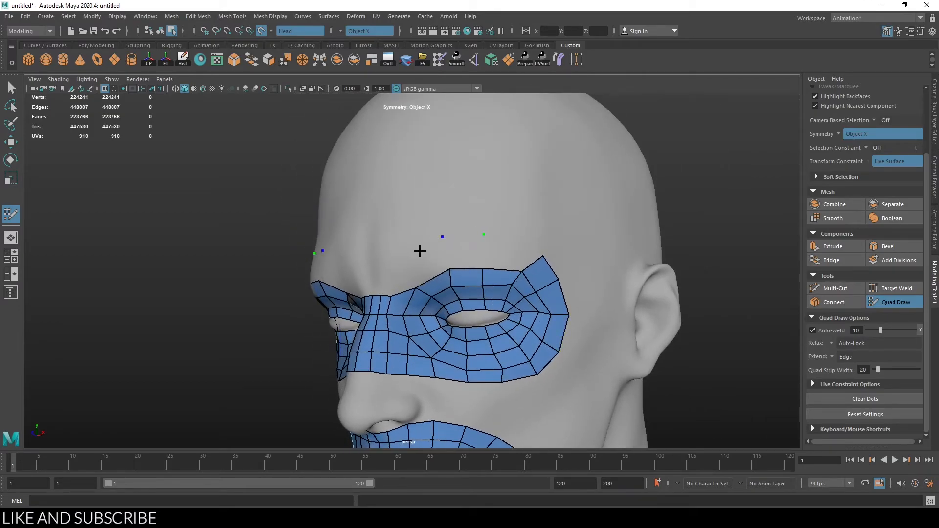
Place forehead dots and create a quad bridging the central forehead gap
{"action": "left_click", "coordinate": [500, 258]}
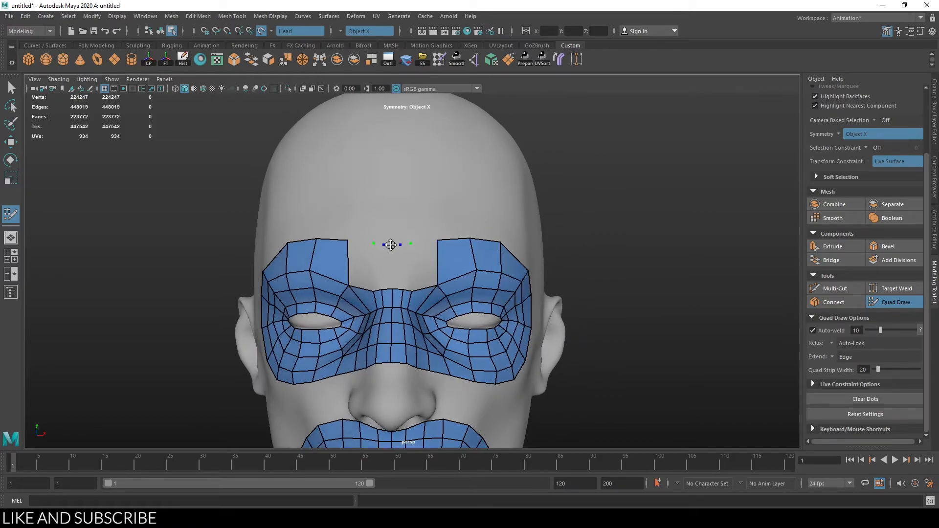
{"action": "left_click", "coordinate": [391, 270]}
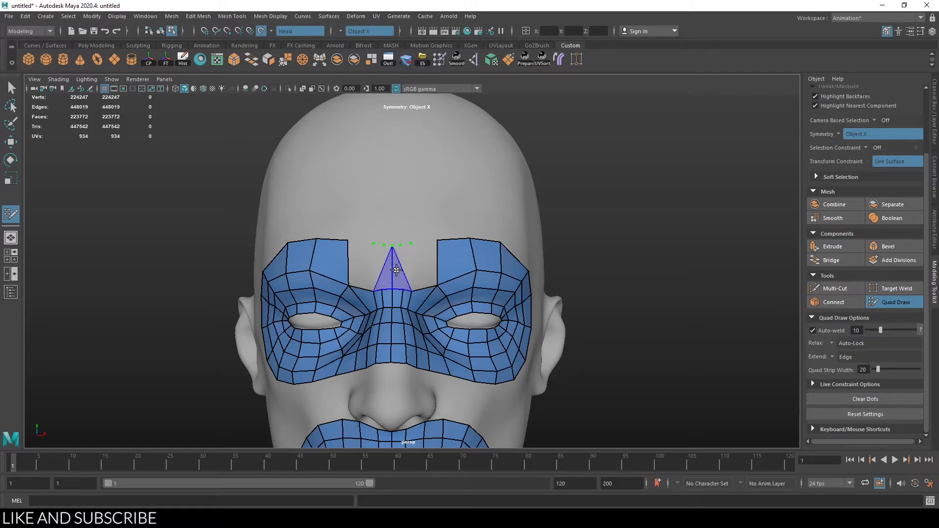
{"action": "left_click", "coordinate": [394, 266]}
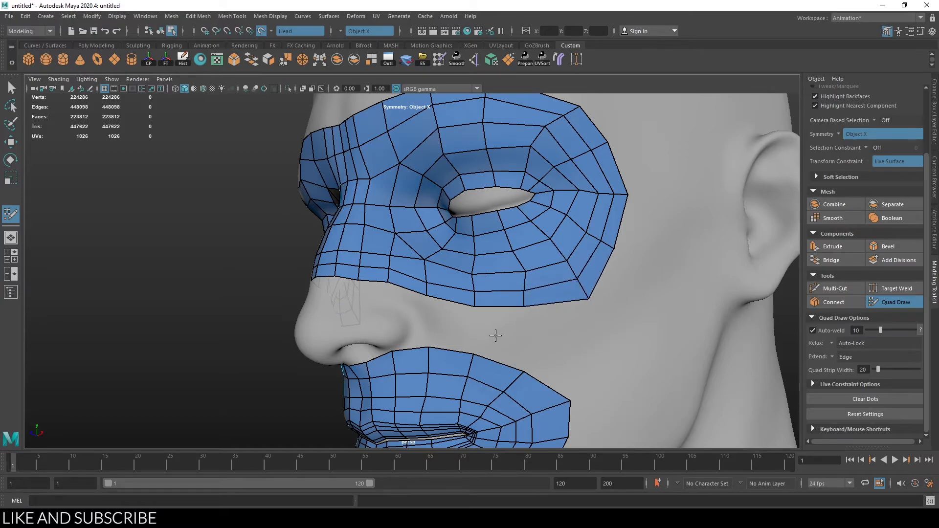
Extend quads down the cheek, insert a cheek edge loop, and fill faces beside the nostril
{"action": "left_click", "coordinate": [574, 344]}
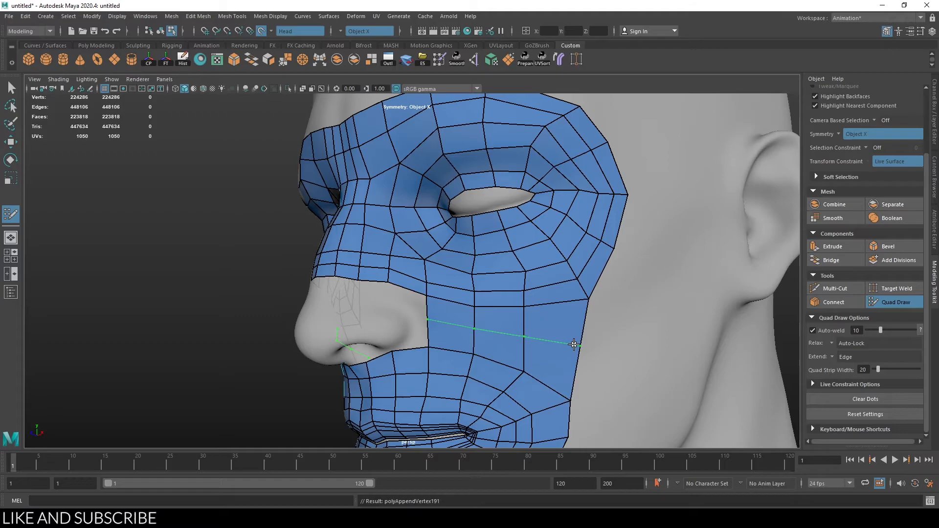
{"action": "left_click", "coordinate": [575, 345]}
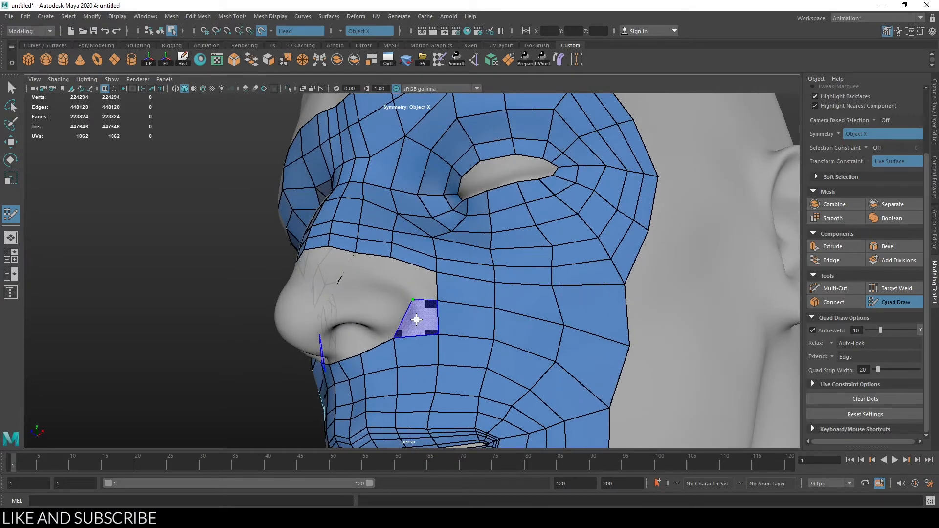
{"action": "left_click", "coordinate": [415, 316]}
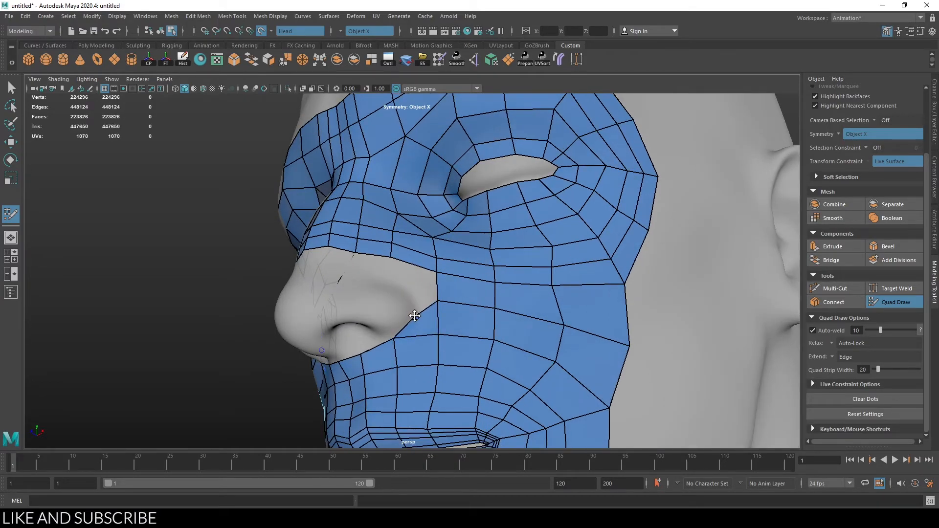
{"action": "left_click", "coordinate": [414, 315]}
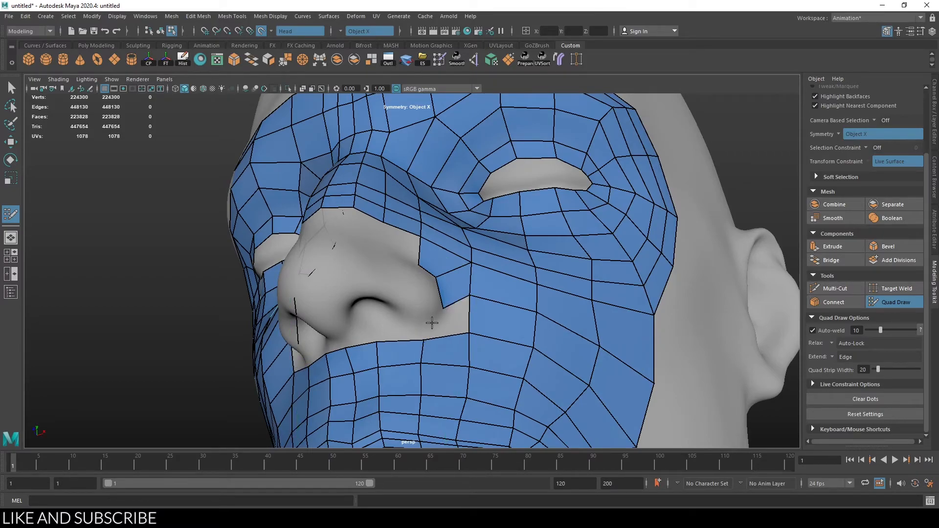
{"action": "left_click", "coordinate": [432, 323]}
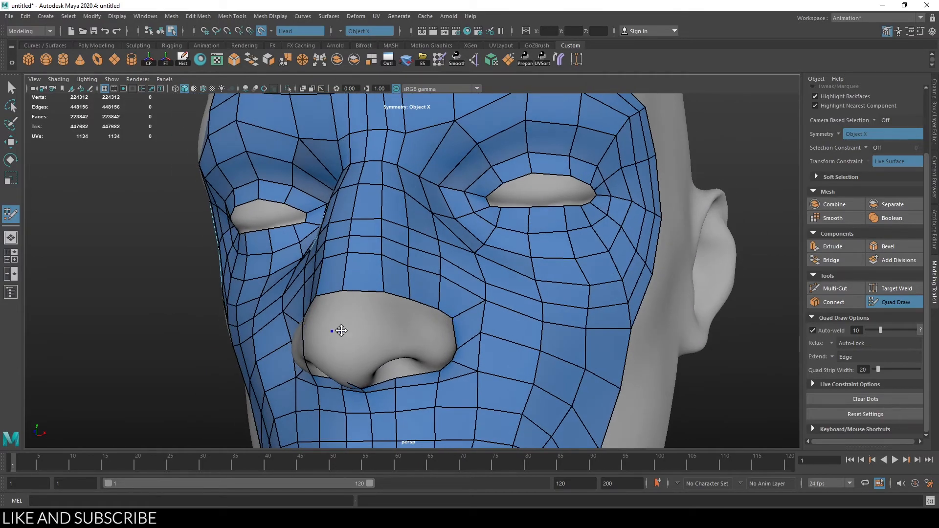
Place a nose-tip dot, fill quads on the nostril, then fill faces under the nose
{"action": "left_click", "coordinate": [341, 315]}
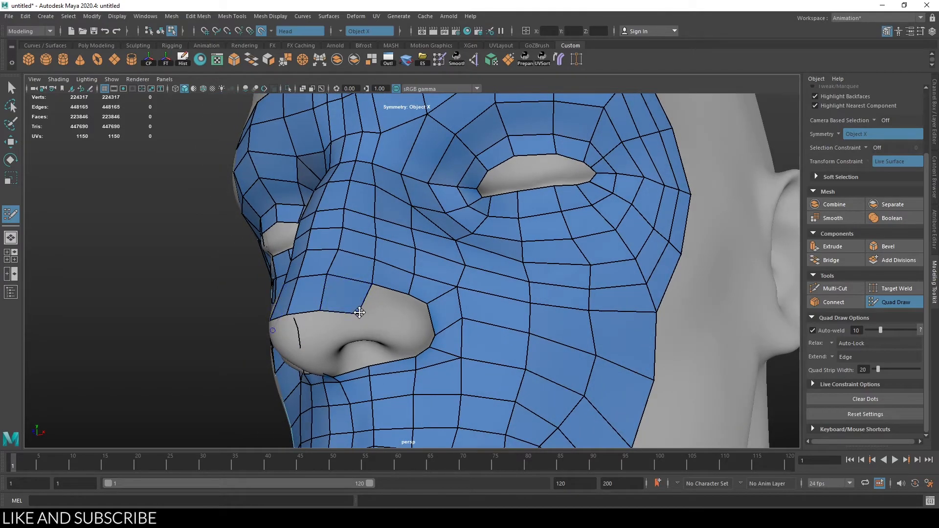
{"action": "left_click", "coordinate": [382, 305]}
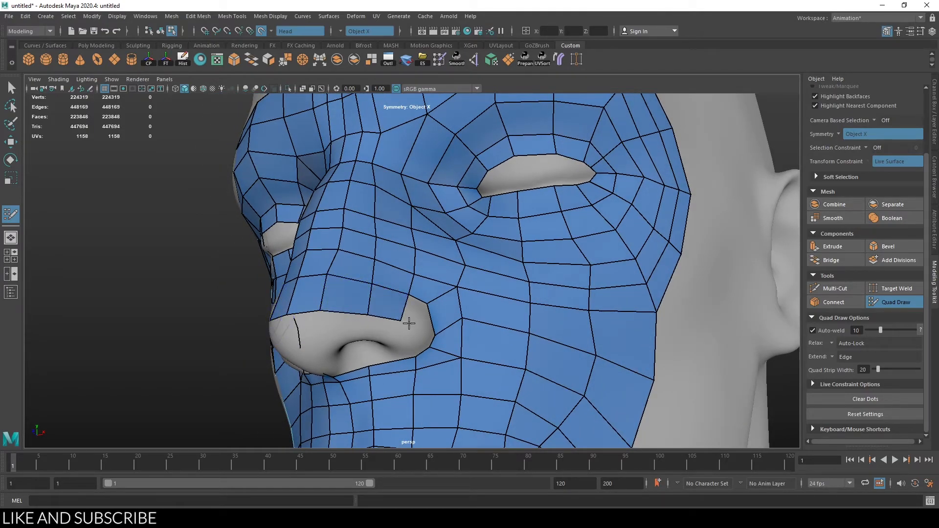
{"action": "left_click", "coordinate": [419, 326]}
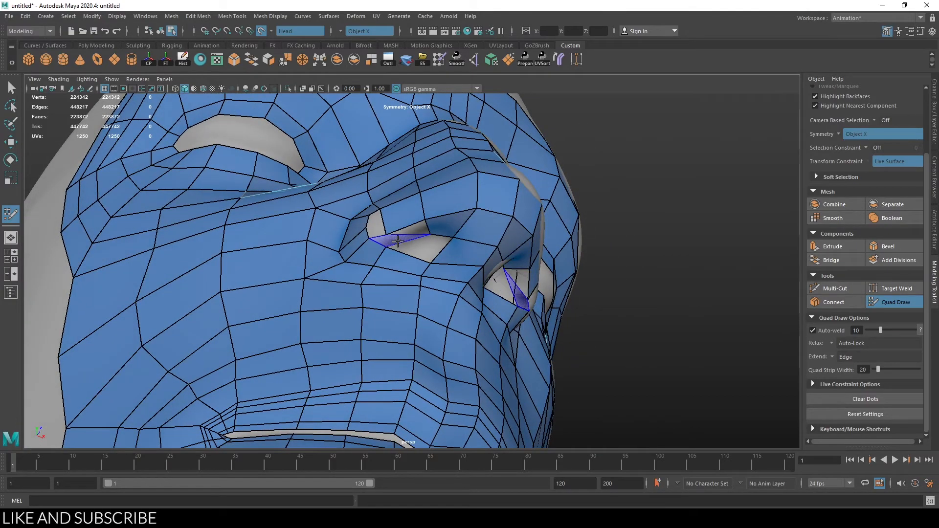
{"action": "left_click", "coordinate": [383, 230]}
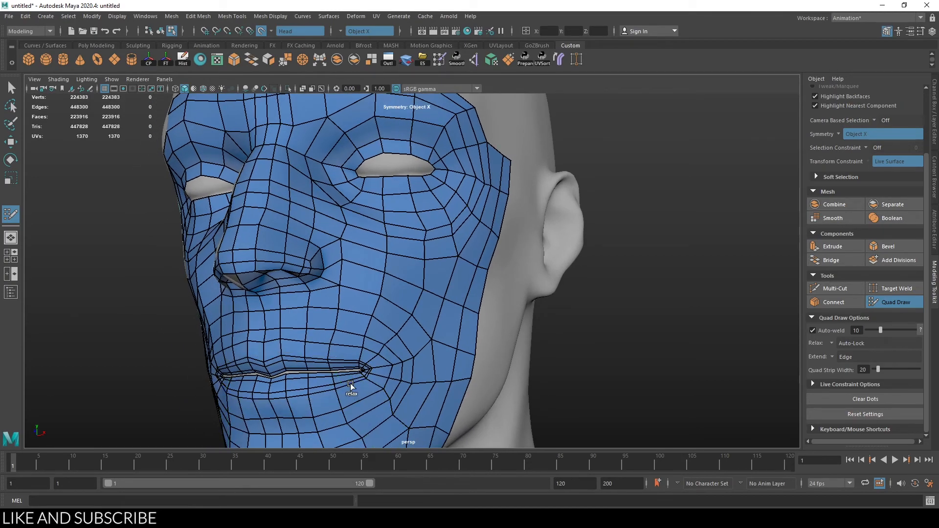
{"action": "mouse_move", "coordinate": [353, 390]}
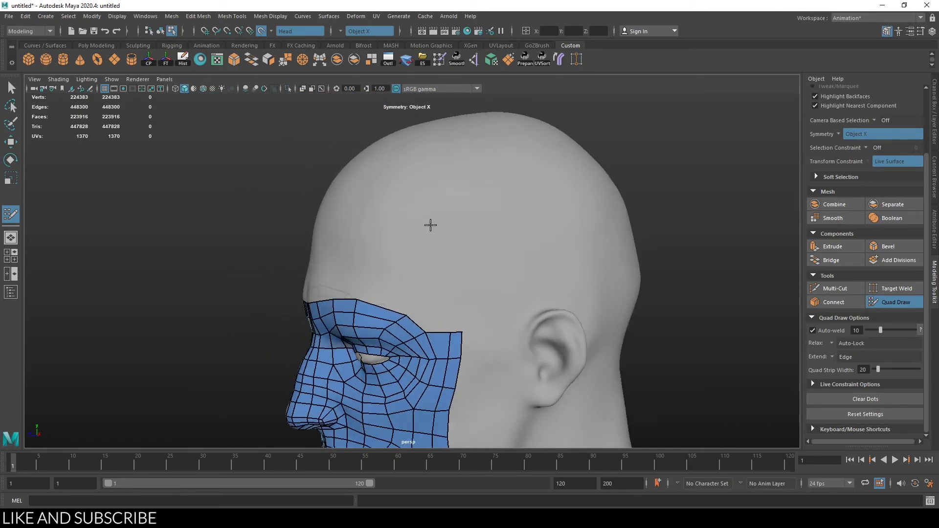
{"action": "left_click_drag", "start_coordinate": [431, 227], "coordinate": [432, 245]}
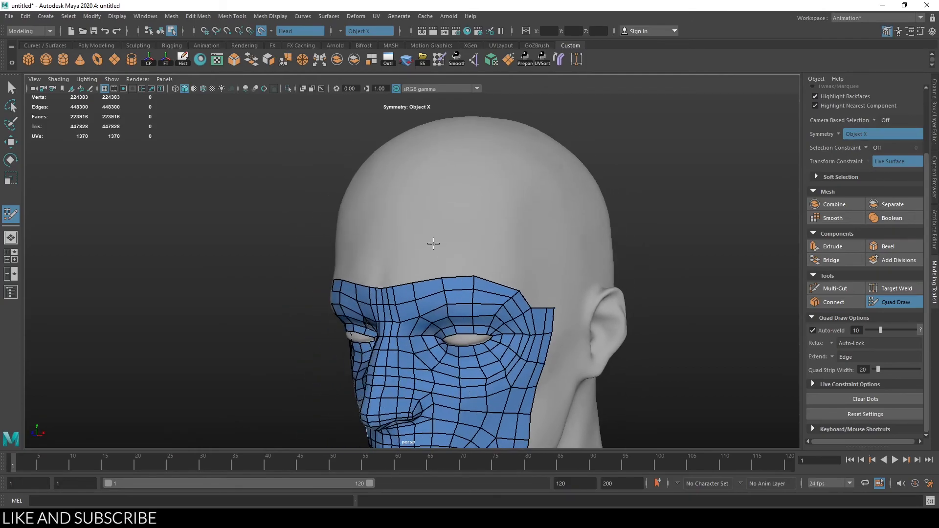
{"action": "left_click_drag", "start_coordinate": [433, 244], "coordinate": [514, 262]}
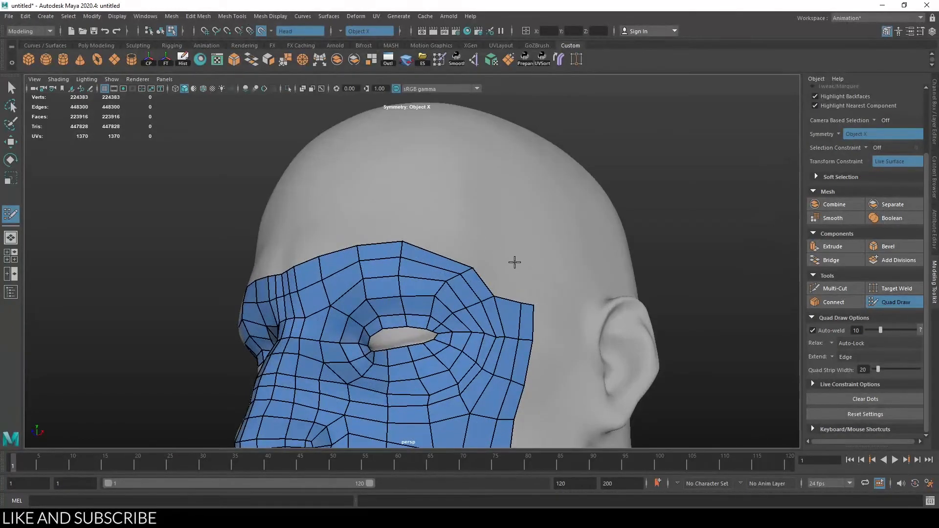
{"action": "left_click", "coordinate": [525, 282]}
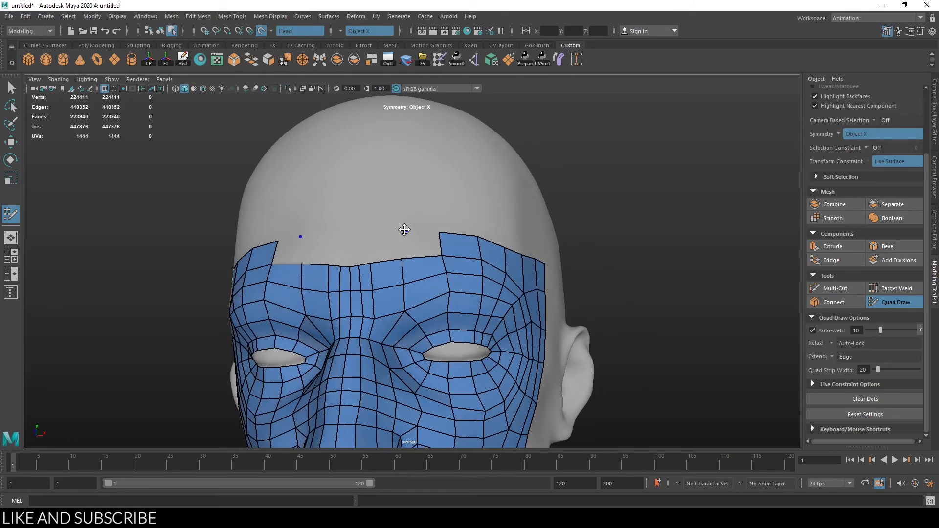
Place Quad Draw points around the central forehead gap and fill it with quads
{"action": "left_click", "coordinate": [383, 245]}
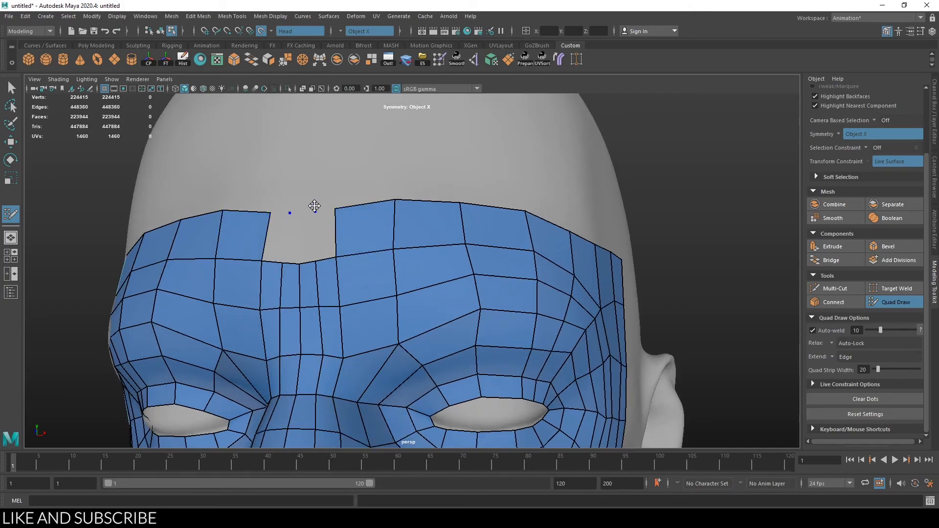
{"action": "left_click", "coordinate": [303, 214]}
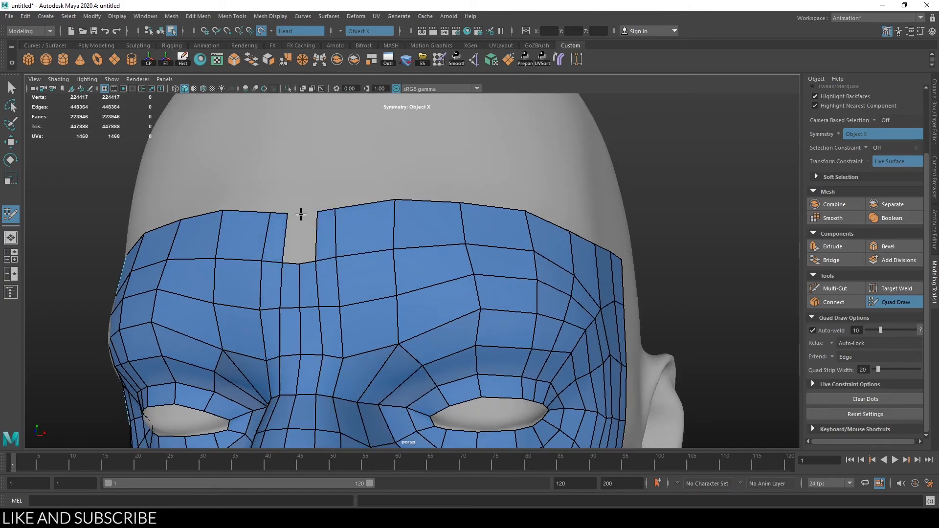
{"action": "left_click", "coordinate": [340, 244]}
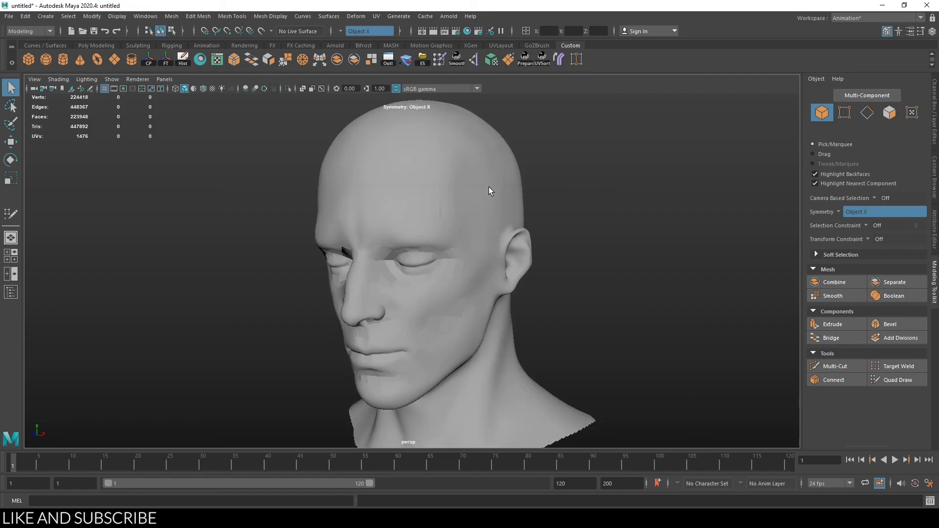
Hide the high-poly head, select the 494-quad mask, and view it from the front
{"action": "key", "text": "ctrl+h"}
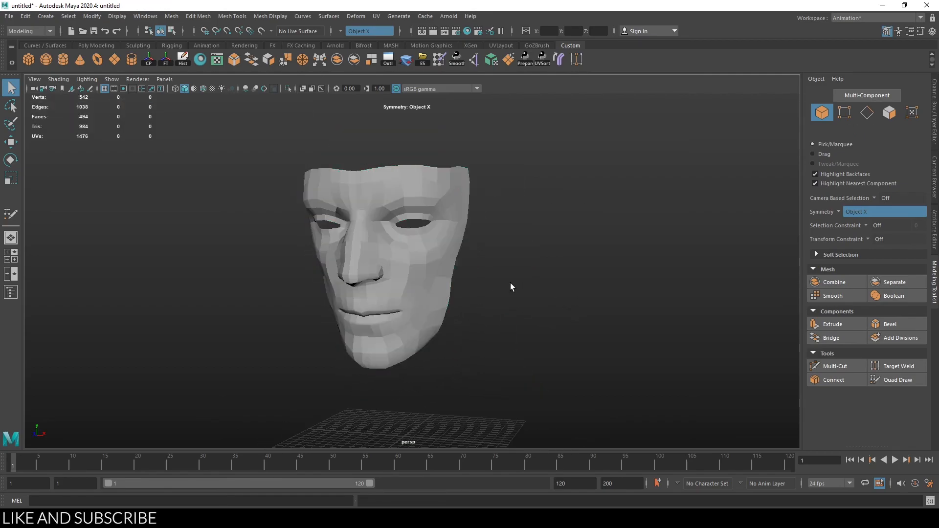
{"action": "left_click", "coordinate": [866, 112]}
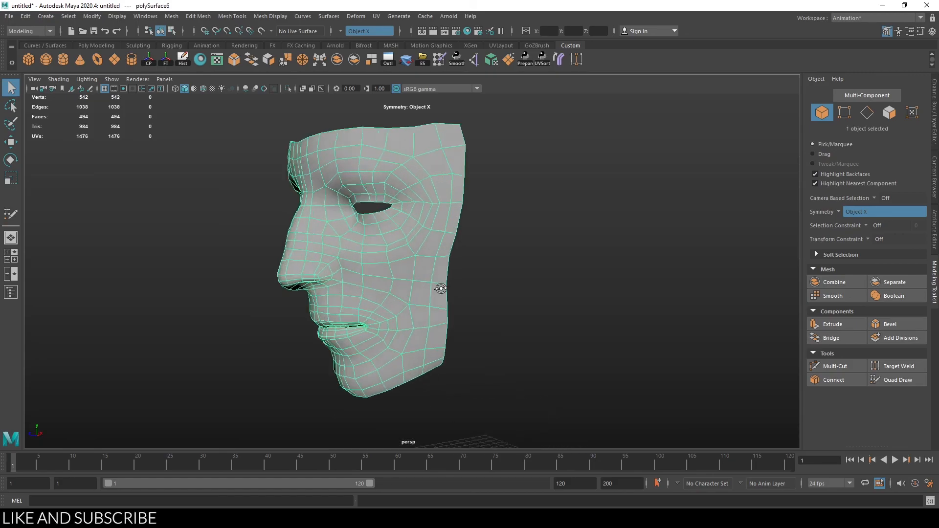
{"action": "left_click_drag", "start_coordinate": [440, 289], "coordinate": [499, 246]}
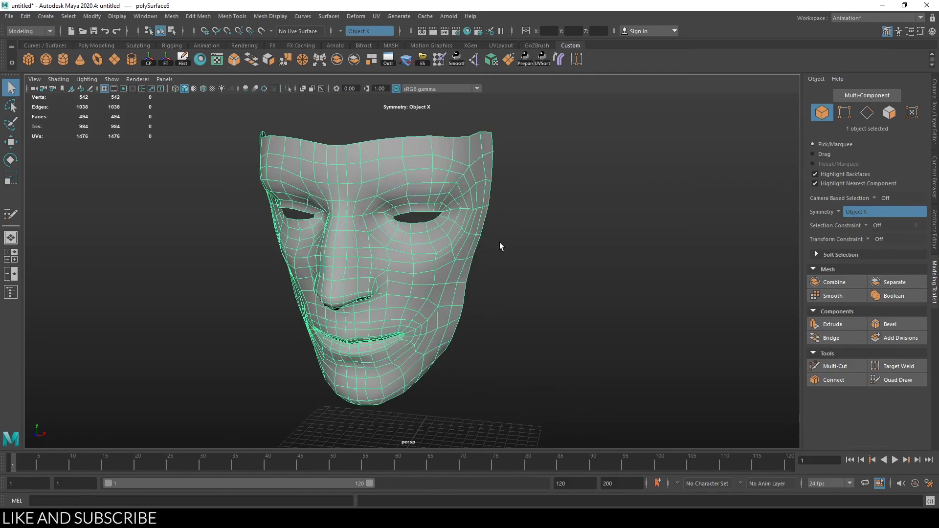
{"action": "mouse_move", "coordinate": [291, 120]}
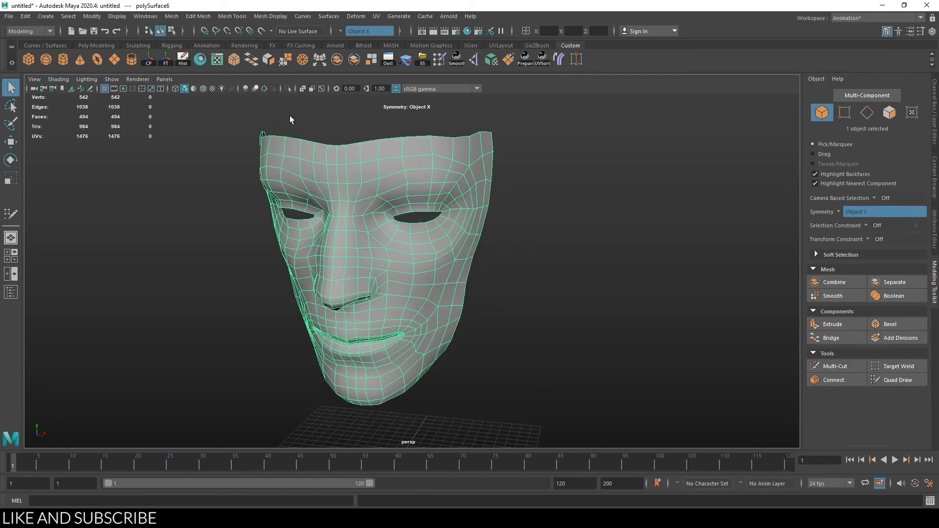